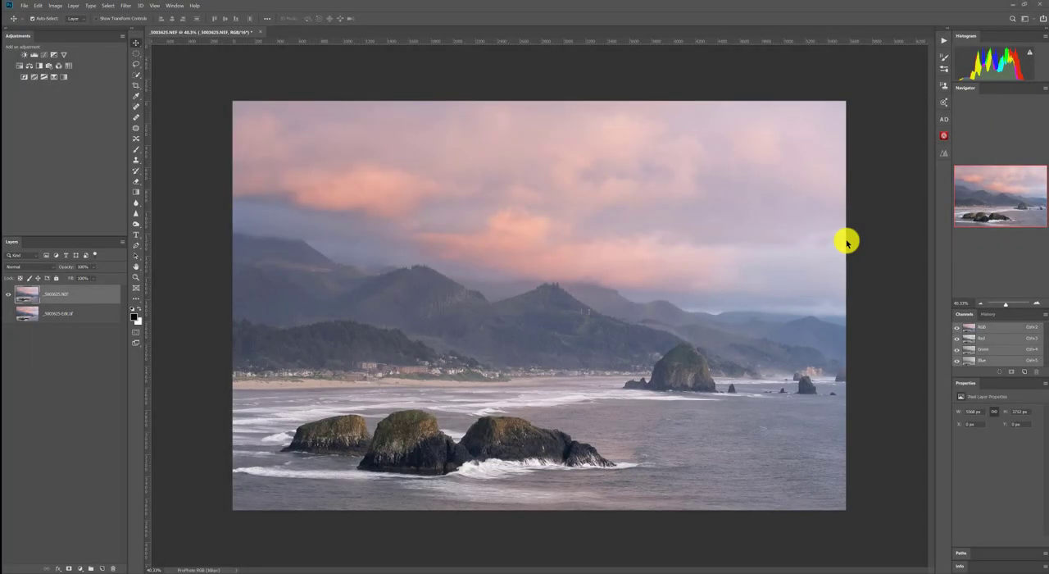
mouse_move(815, 246)
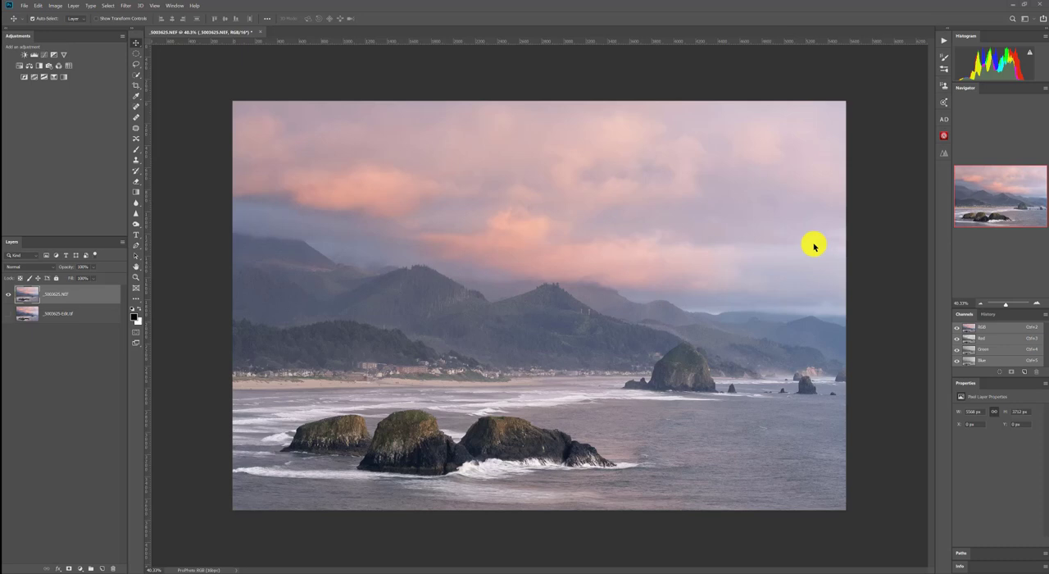
mouse_move(425, 307)
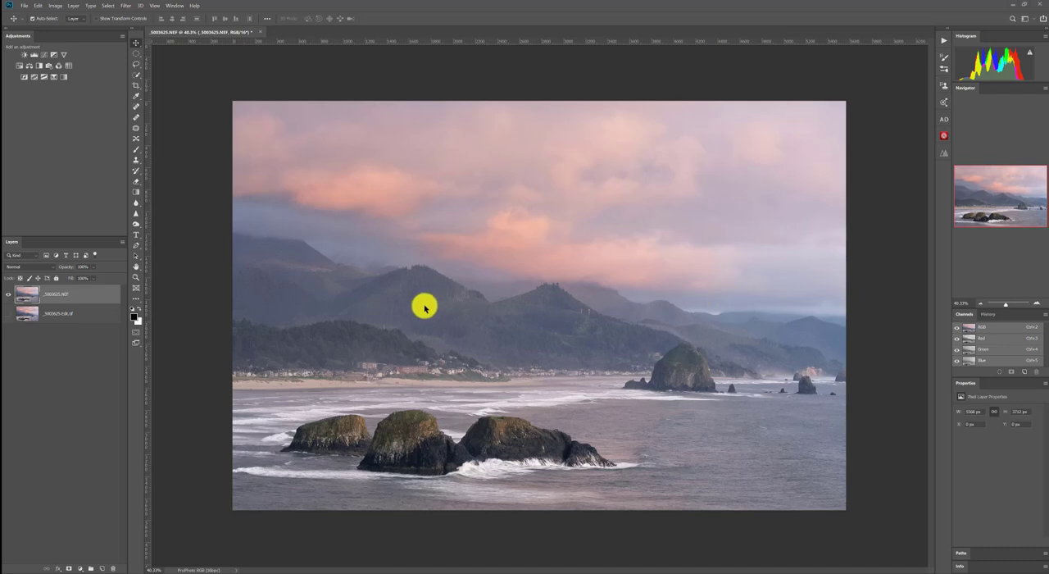
mouse_move(435, 305)
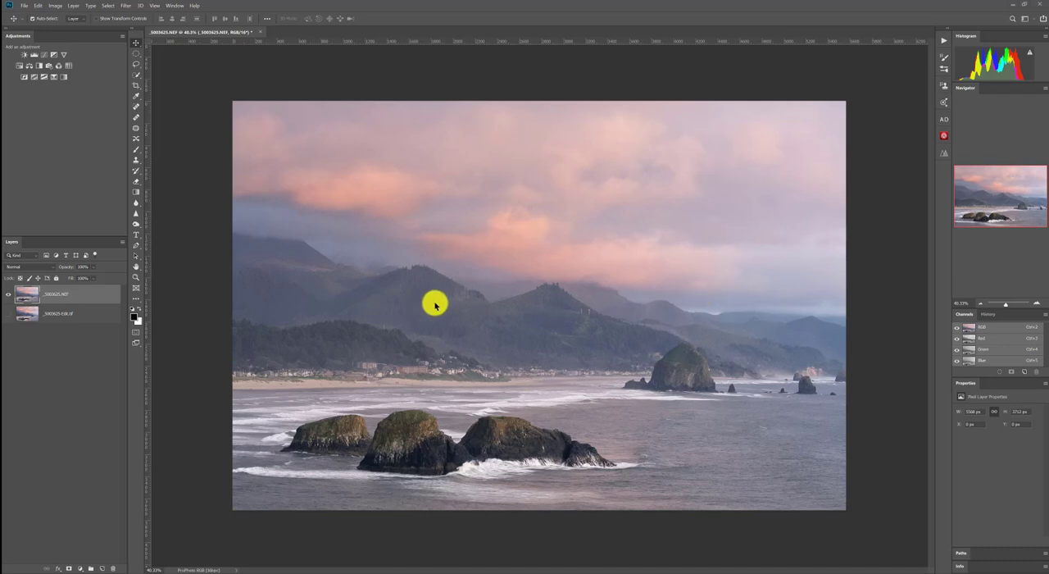
mouse_move(441, 336)
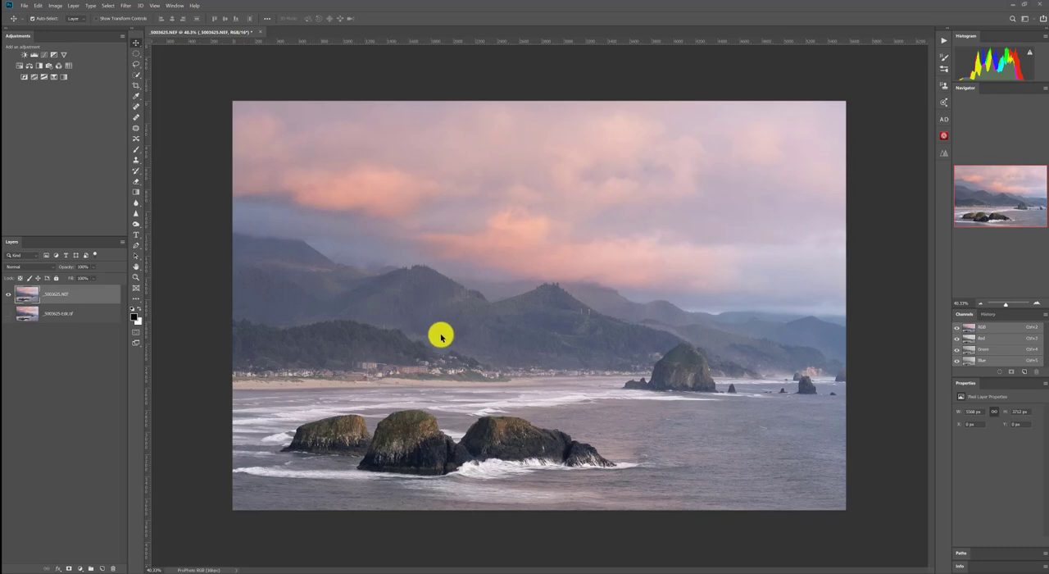
mouse_move(436, 331)
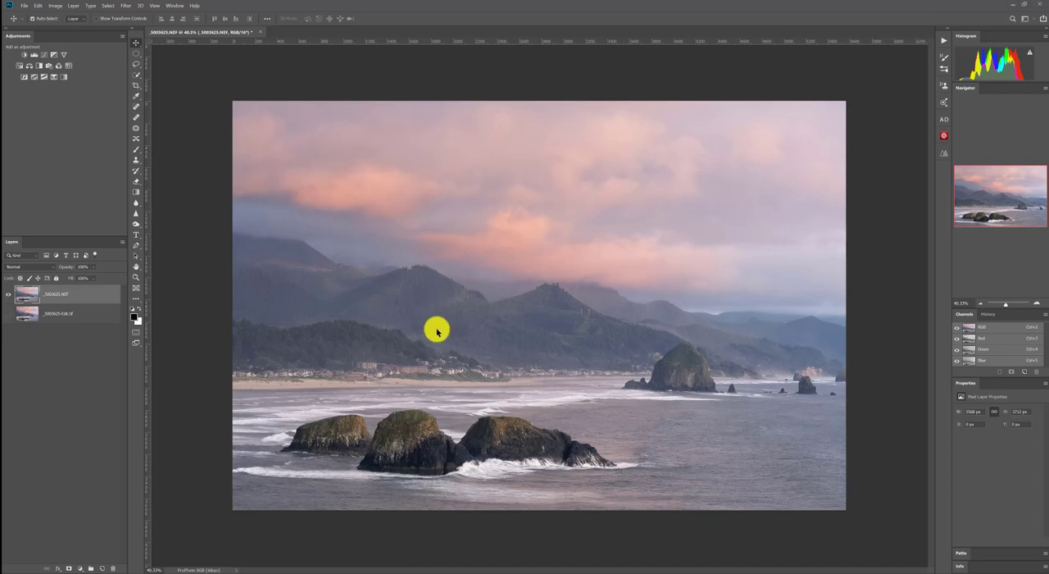
mouse_move(397, 402)
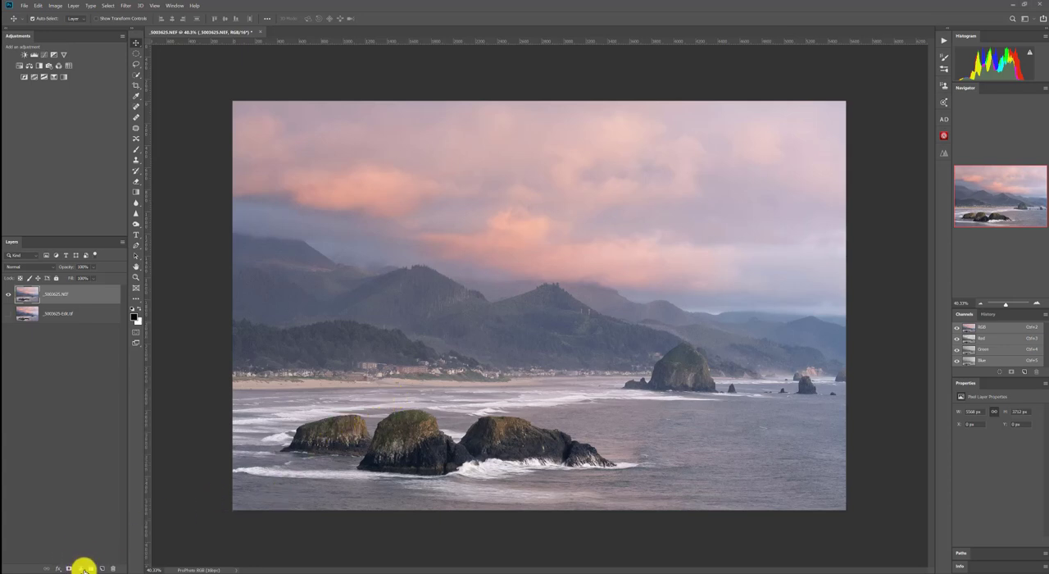
- Bring up the list of adjustment layer types from the Layers panel
left_click(82, 567)
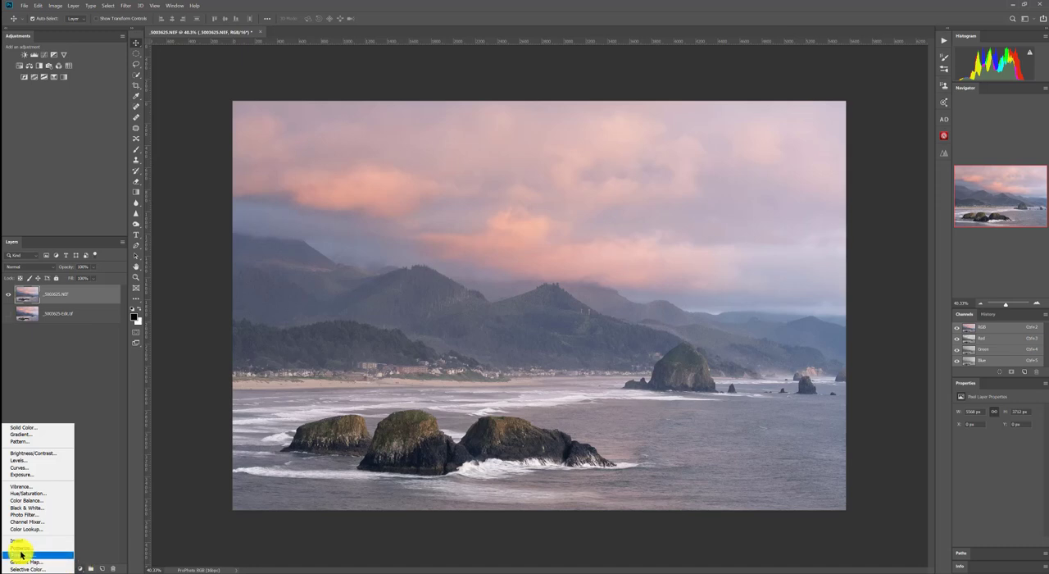
mouse_move(16, 554)
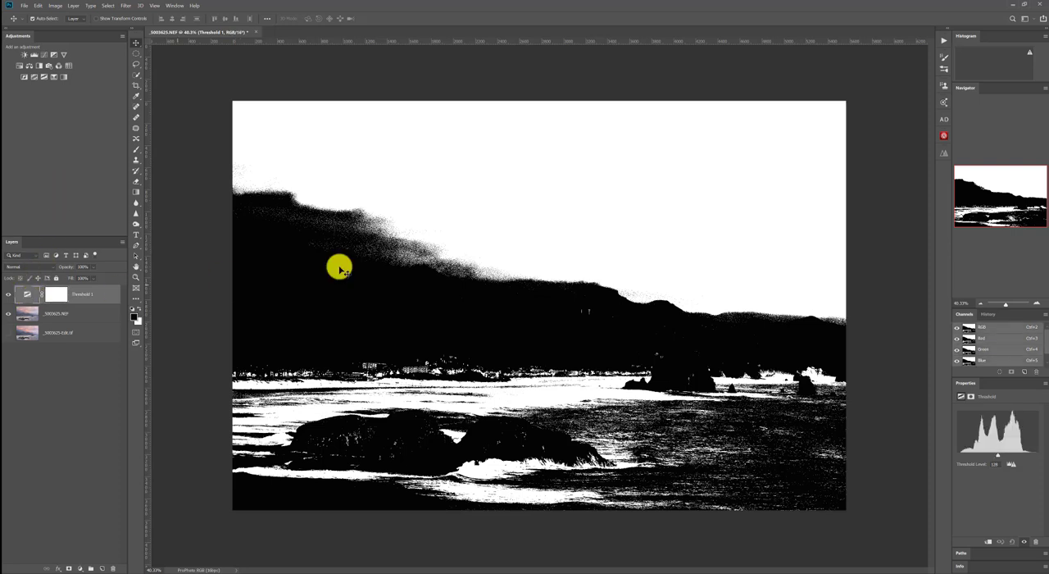
mouse_move(997, 472)
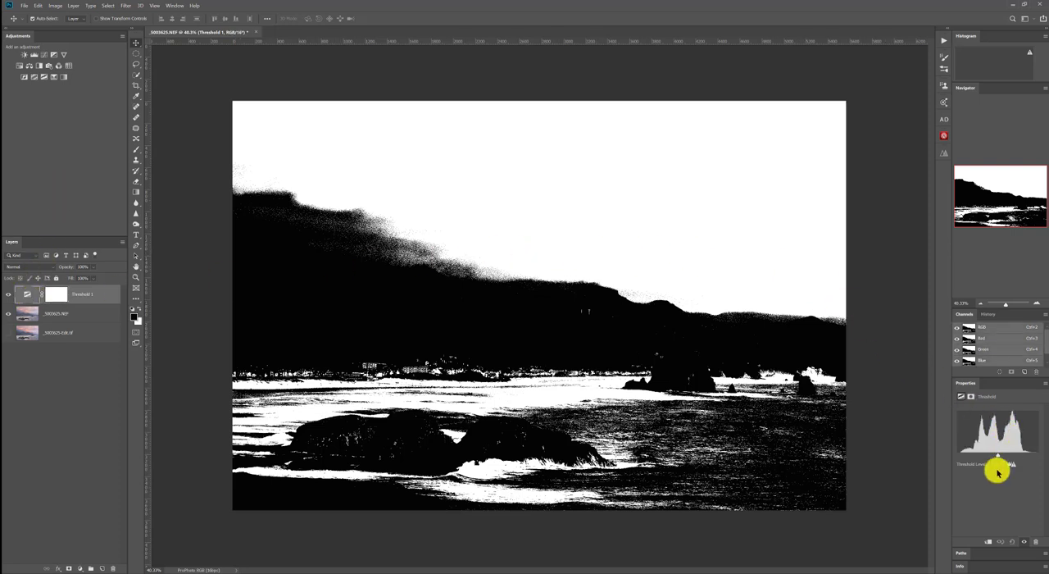
- Tune the Threshold level until only the darkest hills and sea stacks render black
left_click_drag(997, 464, 954, 465)
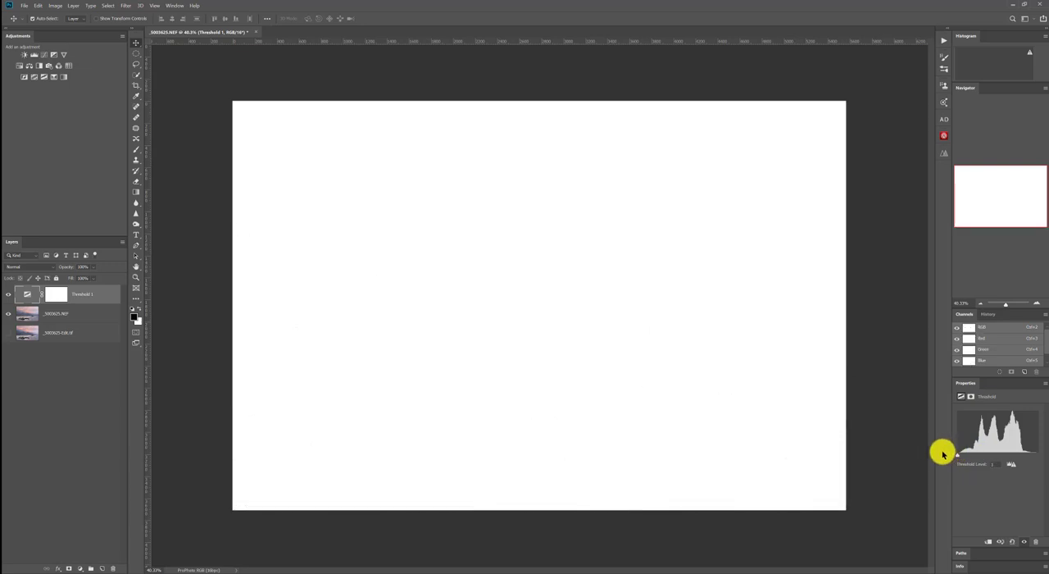
mouse_move(957, 456)
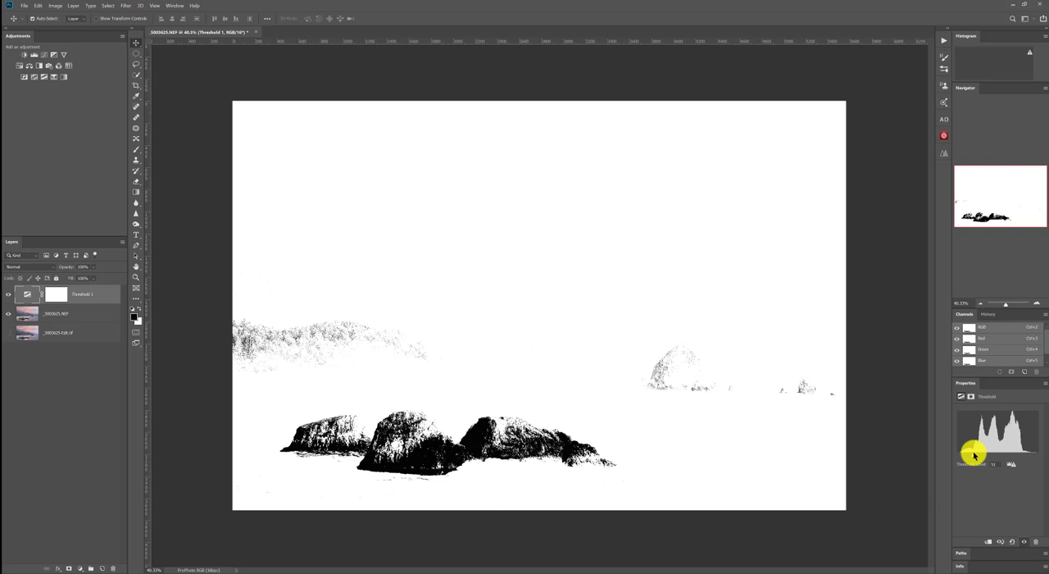
mouse_move(961, 455)
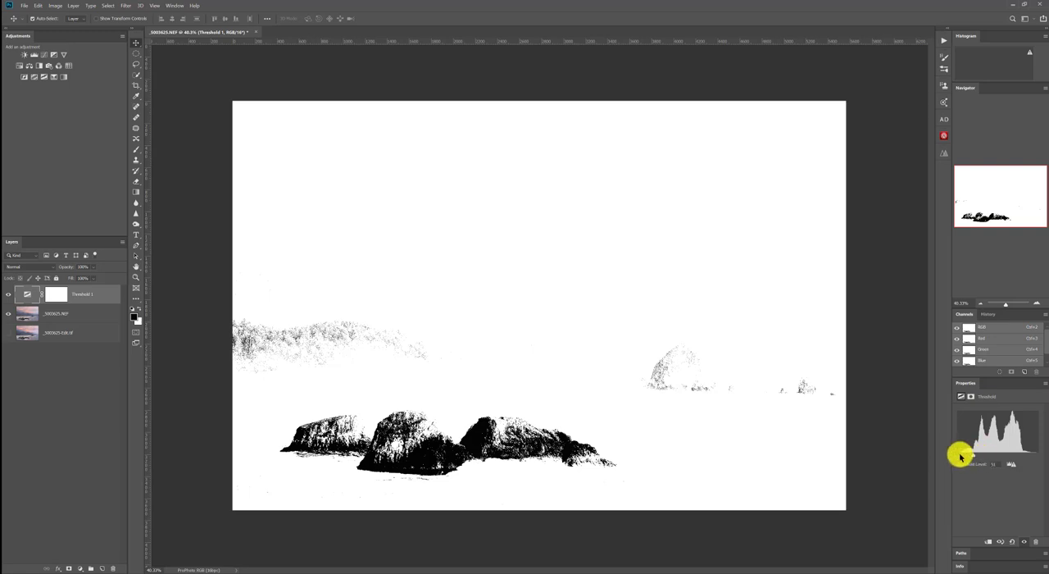
left_click_drag(992, 456, 978, 456)
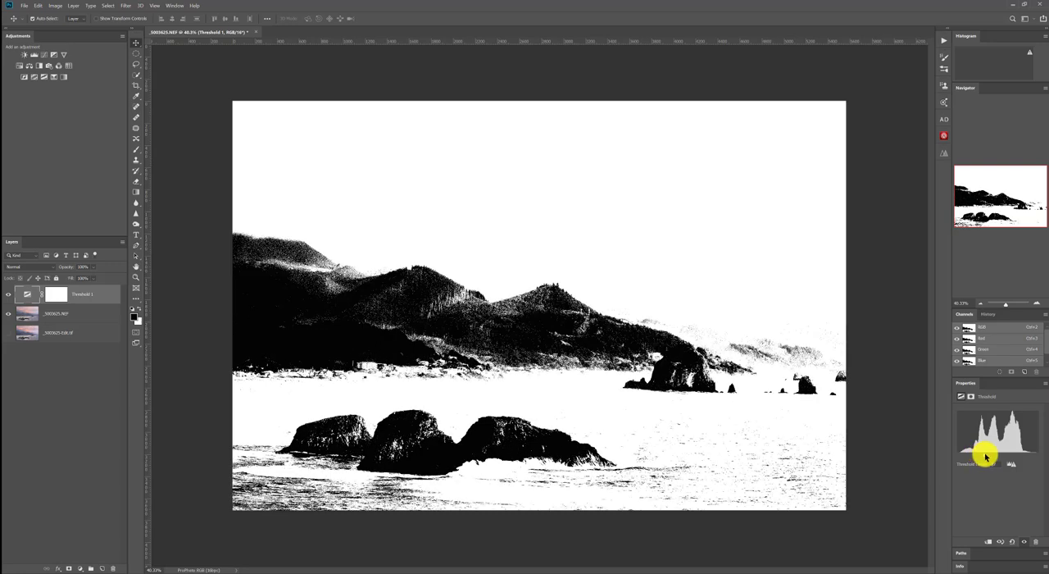
left_click_drag(990, 443, 990, 451)
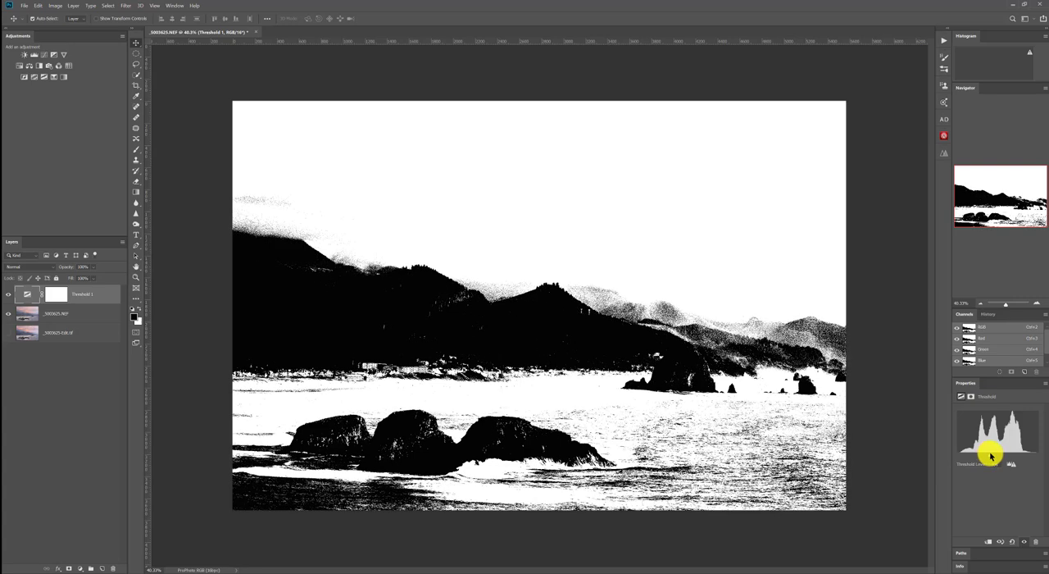
left_click_drag(991, 456, 991, 456)
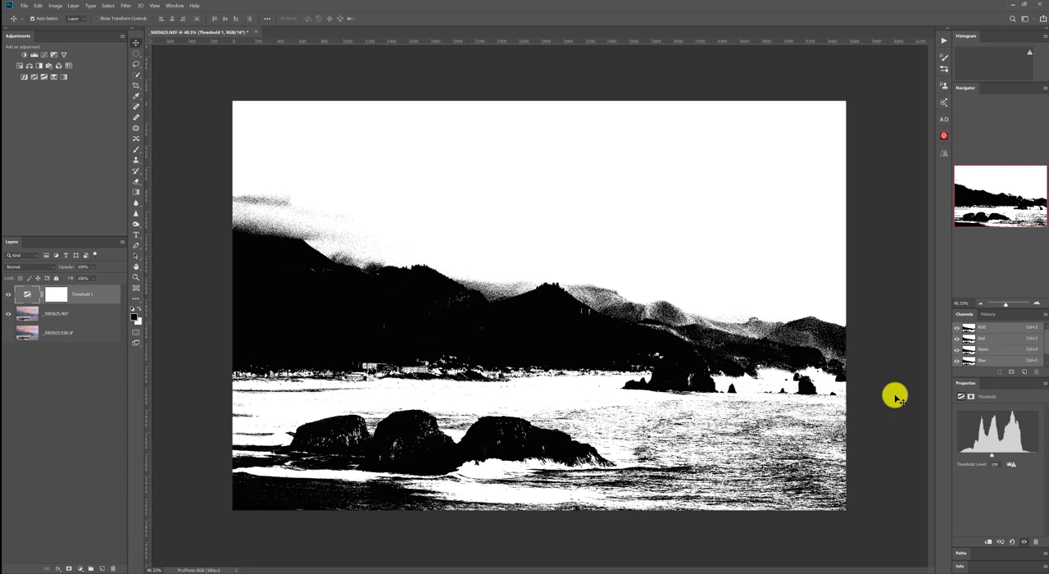
mouse_move(604, 302)
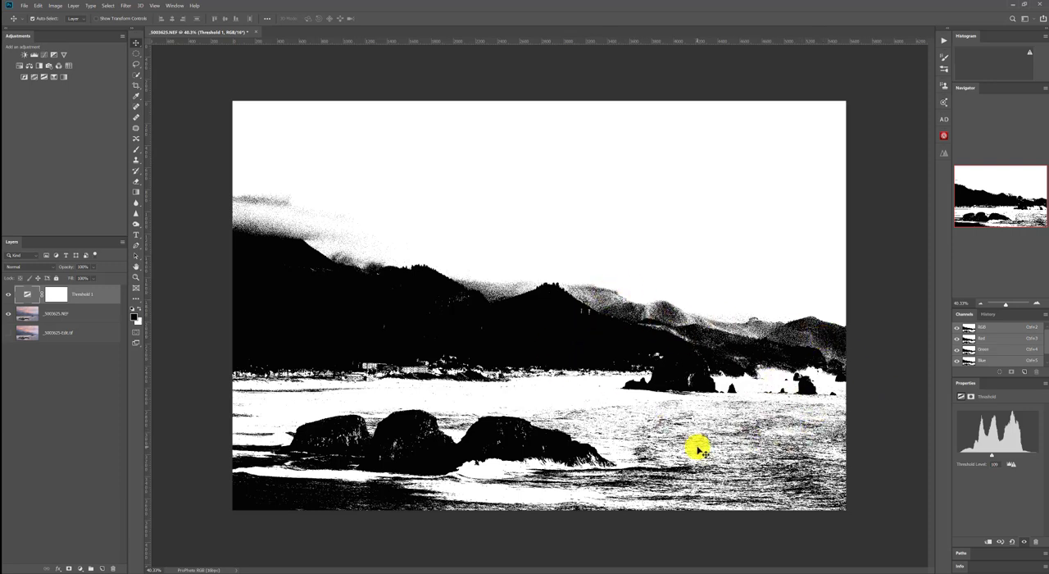
mouse_move(834, 335)
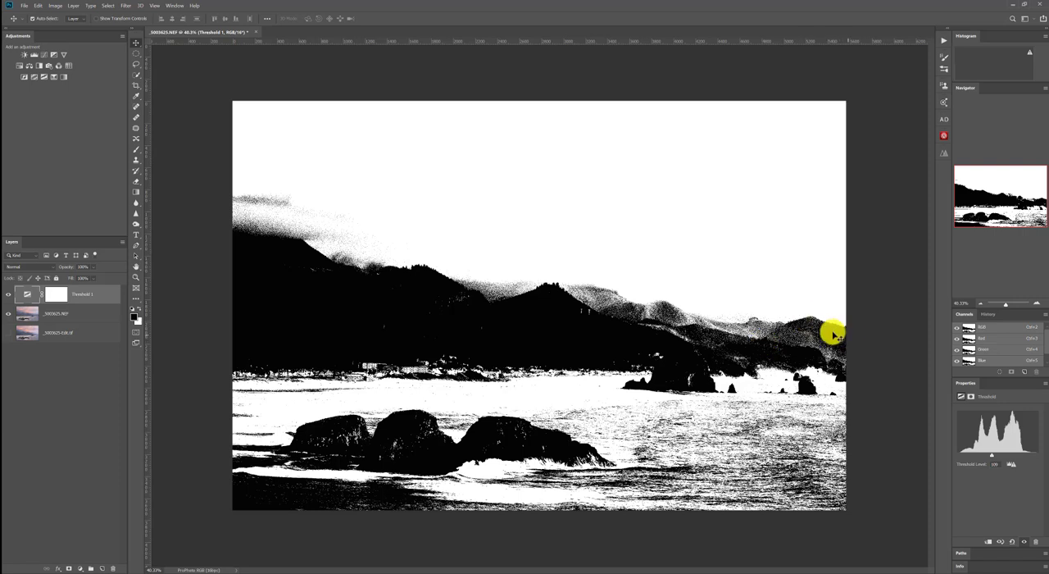
mouse_move(827, 331)
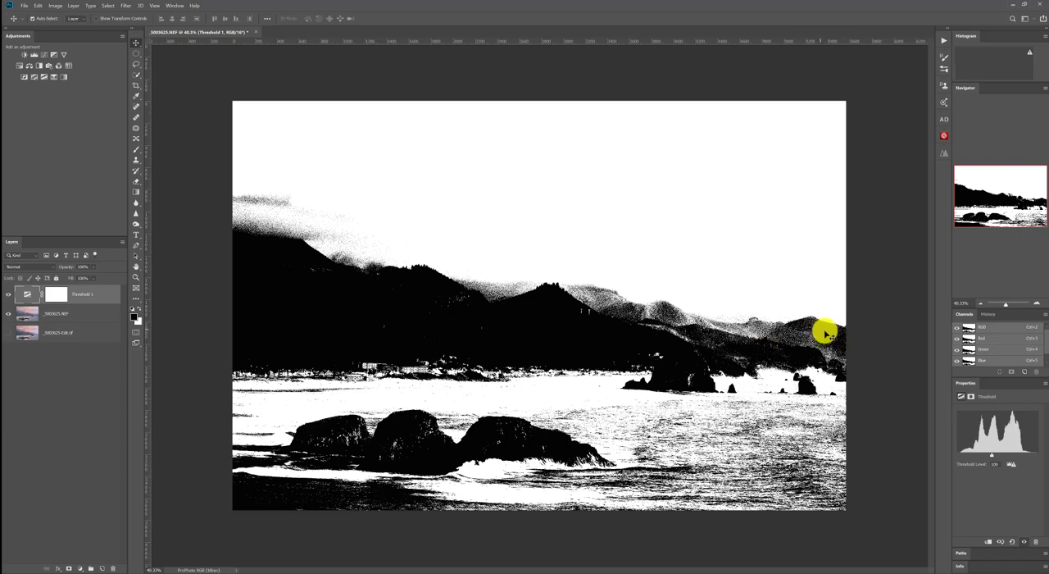
mouse_move(741, 329)
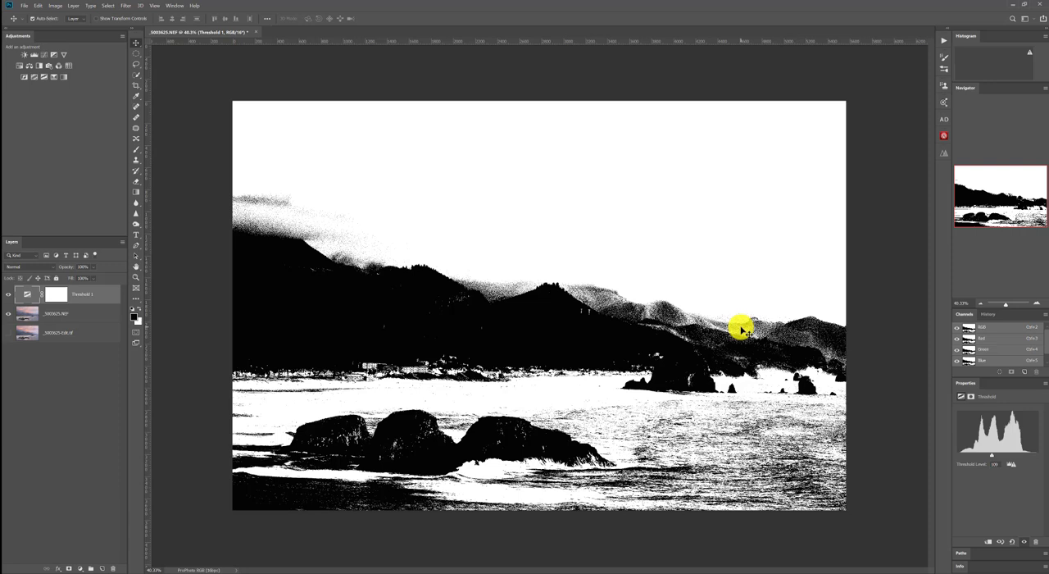
mouse_move(746, 326)
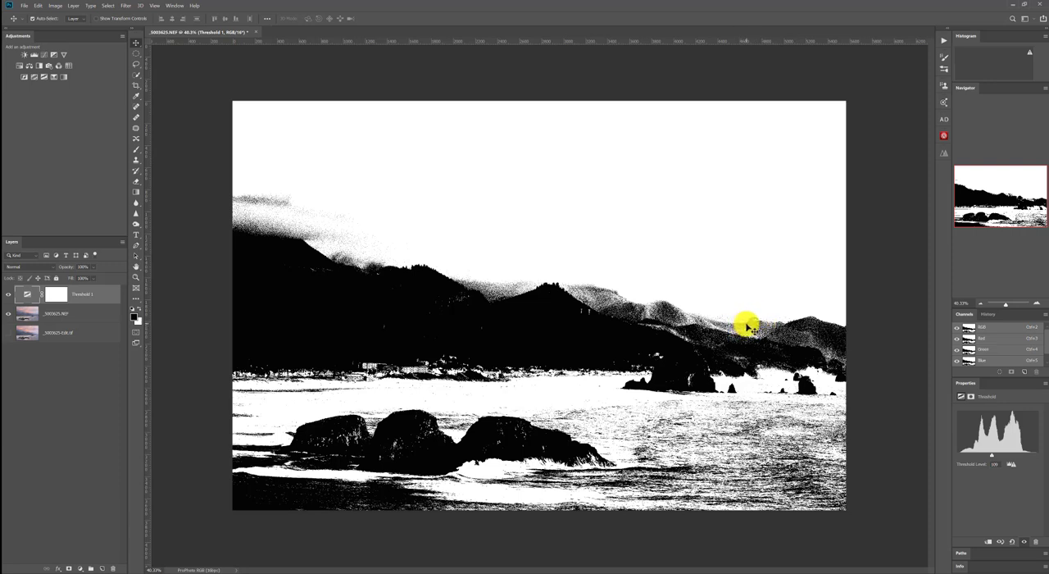
mouse_move(853, 336)
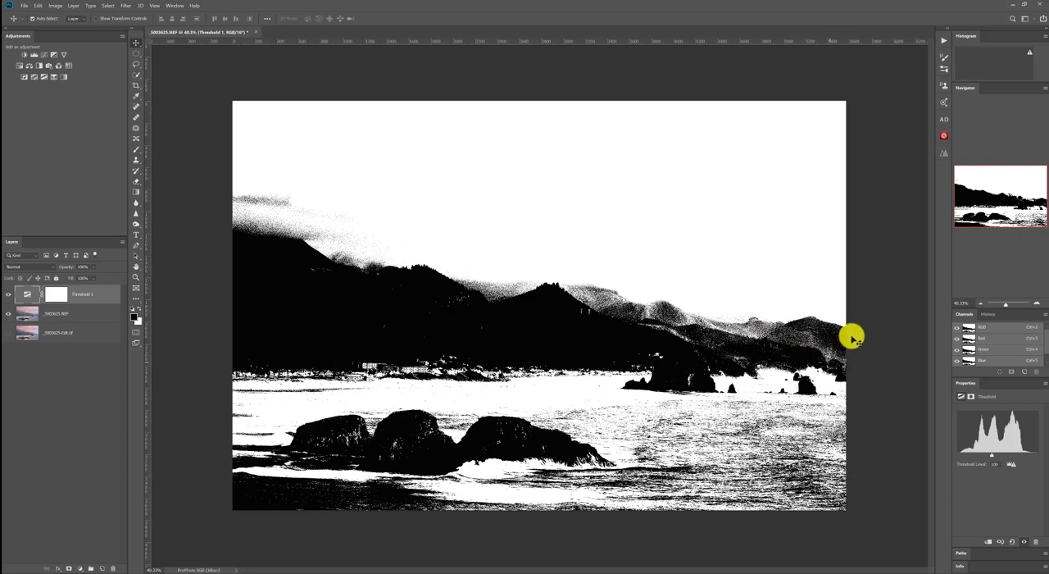
mouse_move(856, 329)
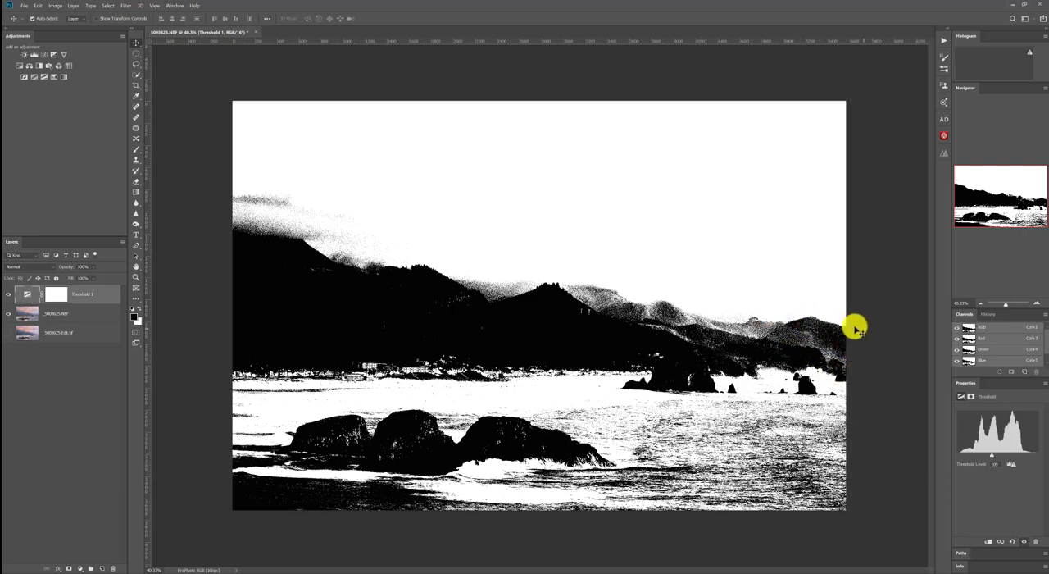
mouse_move(835, 335)
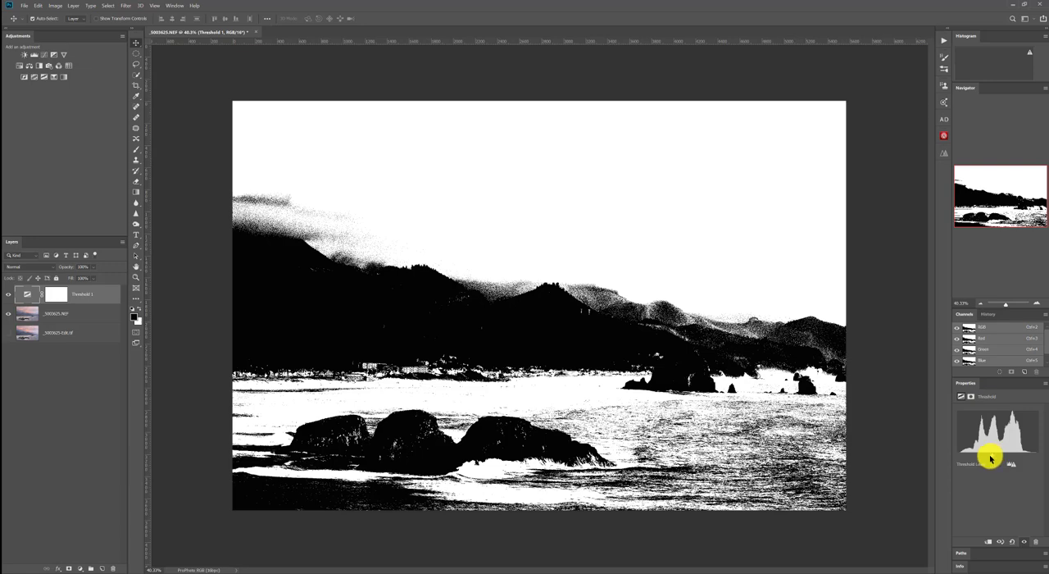
- Push the Threshold level very high so only the brightest clouds and surf stay white
left_click_drag(990, 456, 1041, 451)
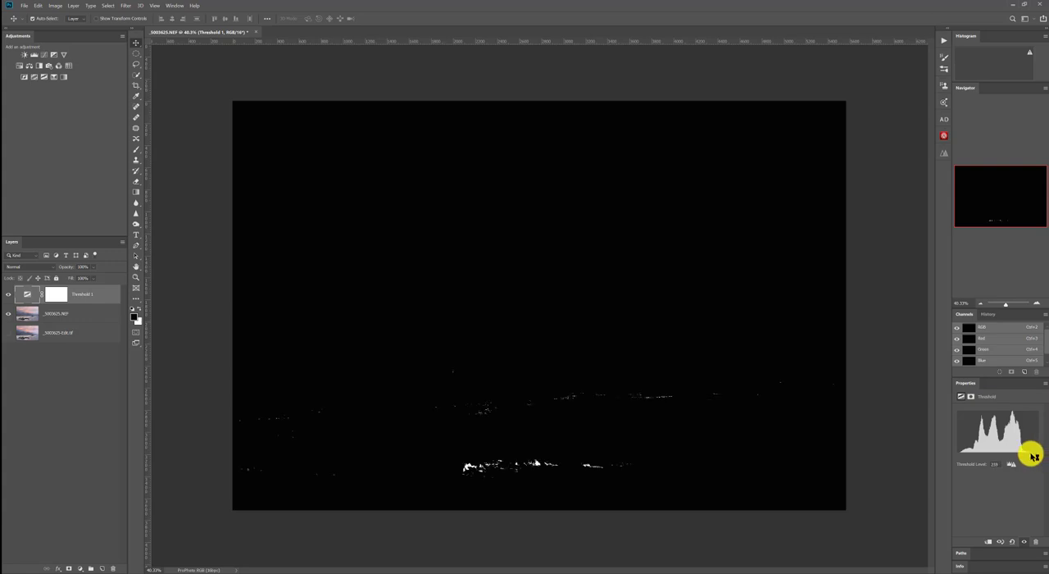
left_click_drag(1011, 464, 1020, 456)
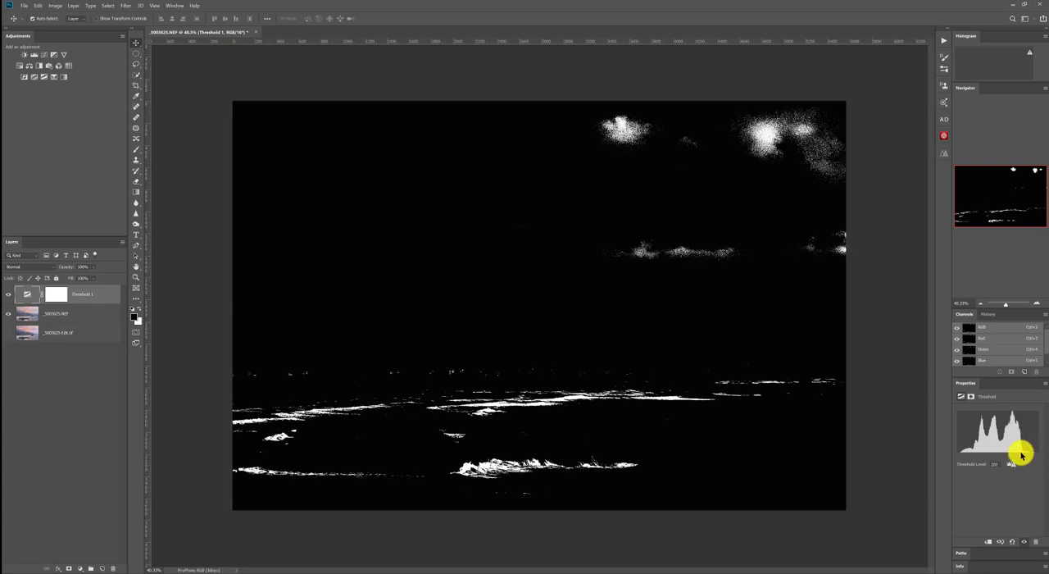
left_click_drag(1020, 456, 1006, 456)
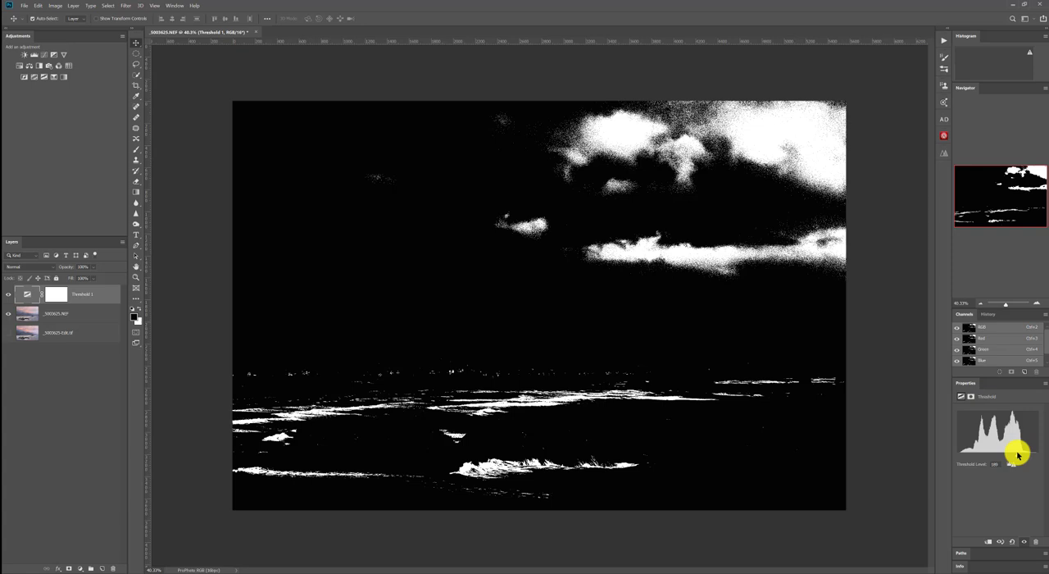
mouse_move(68, 313)
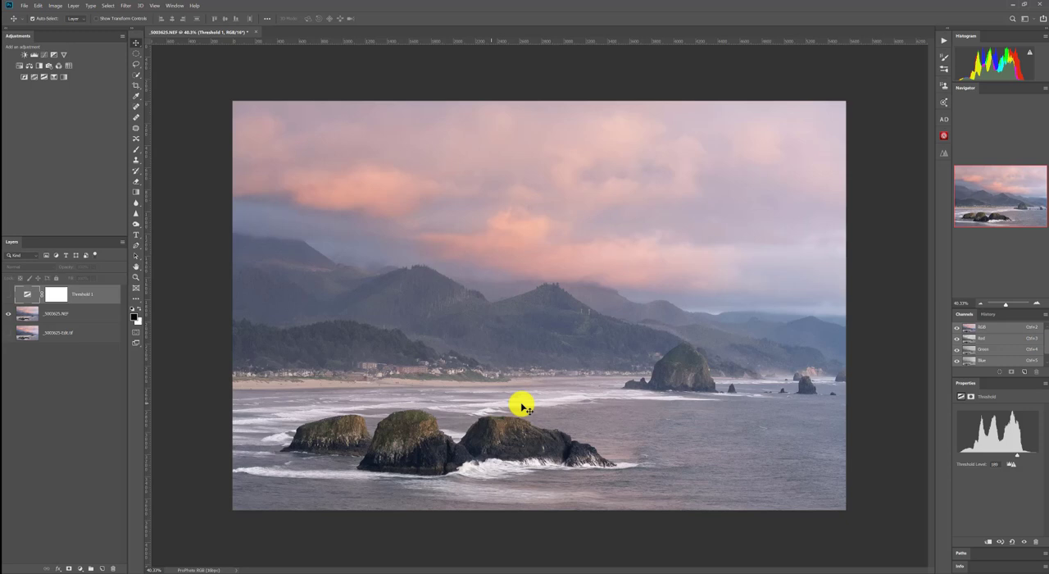
mouse_move(518, 404)
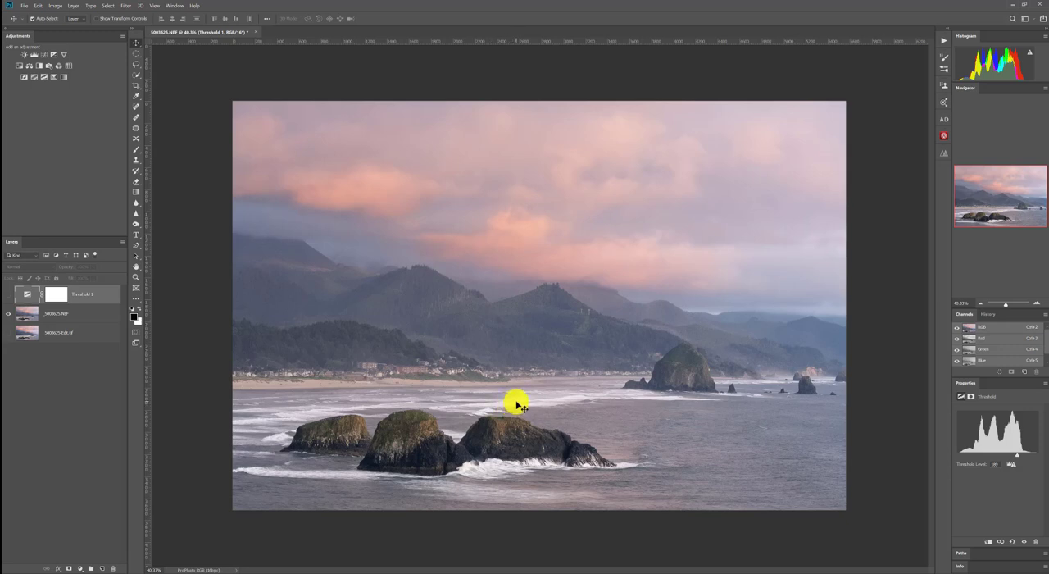
mouse_move(828, 338)
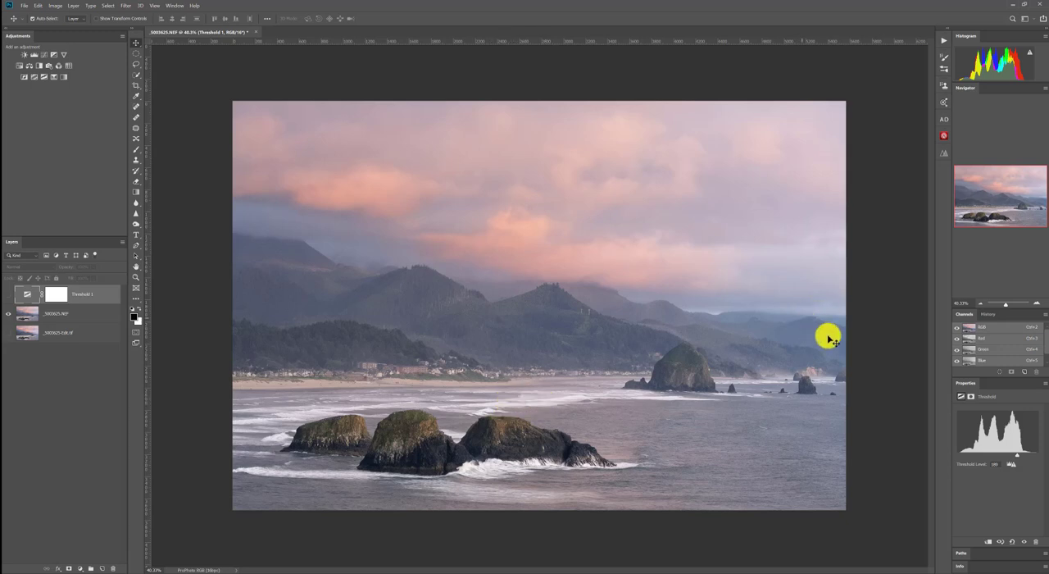
mouse_move(813, 335)
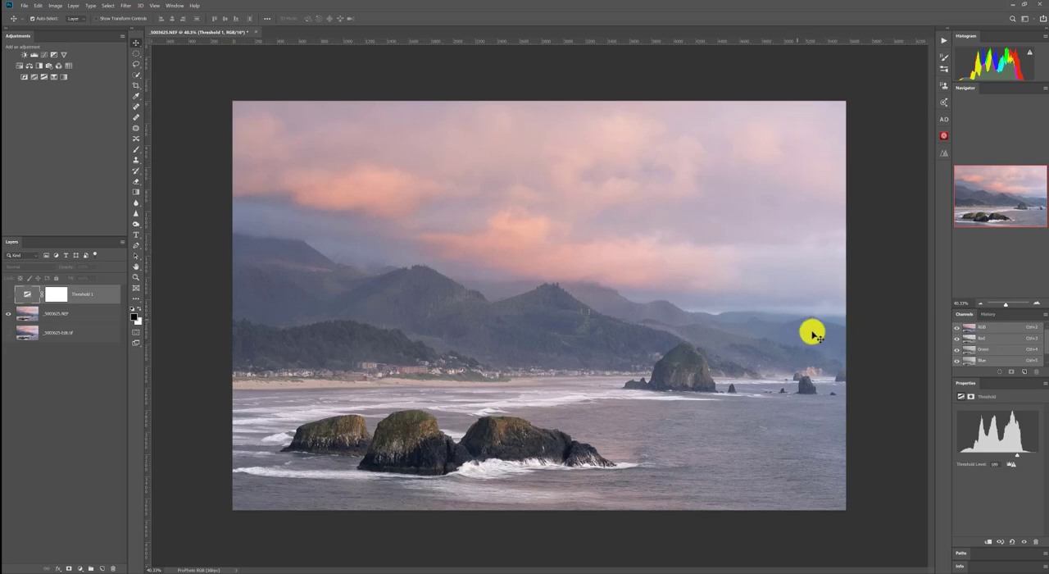
mouse_move(712, 318)
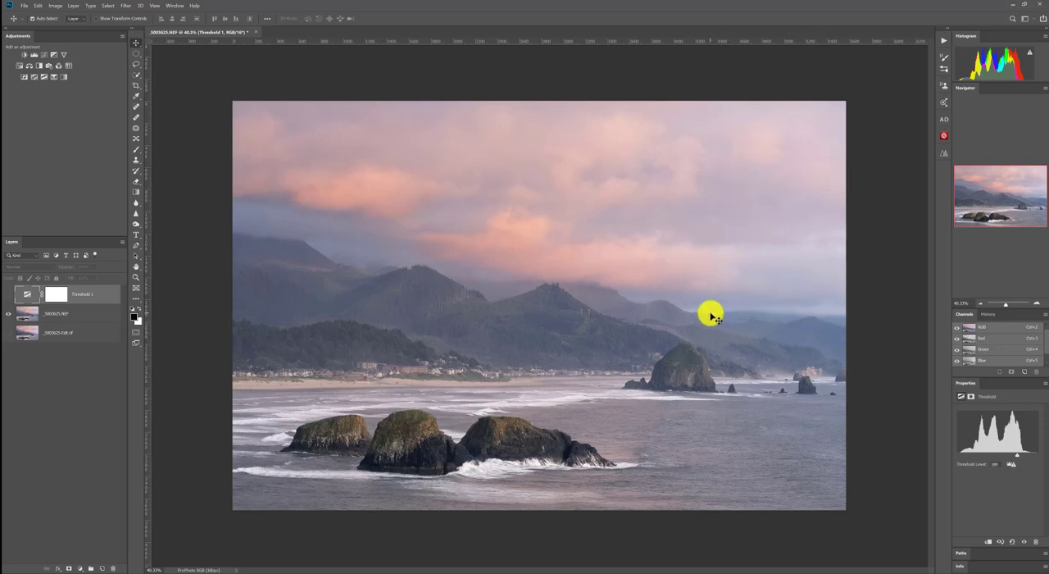
mouse_move(794, 336)
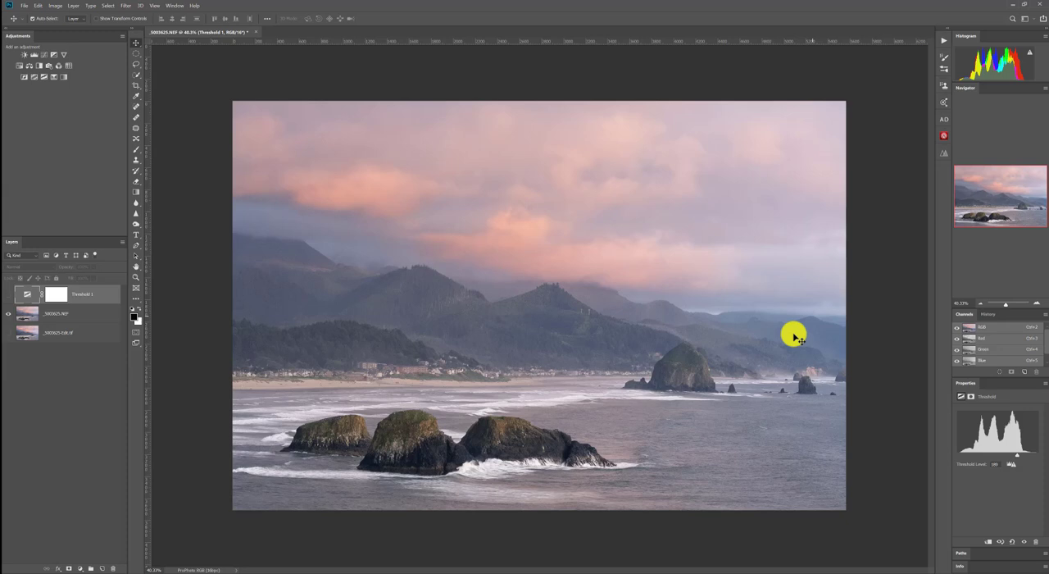
mouse_move(146, 158)
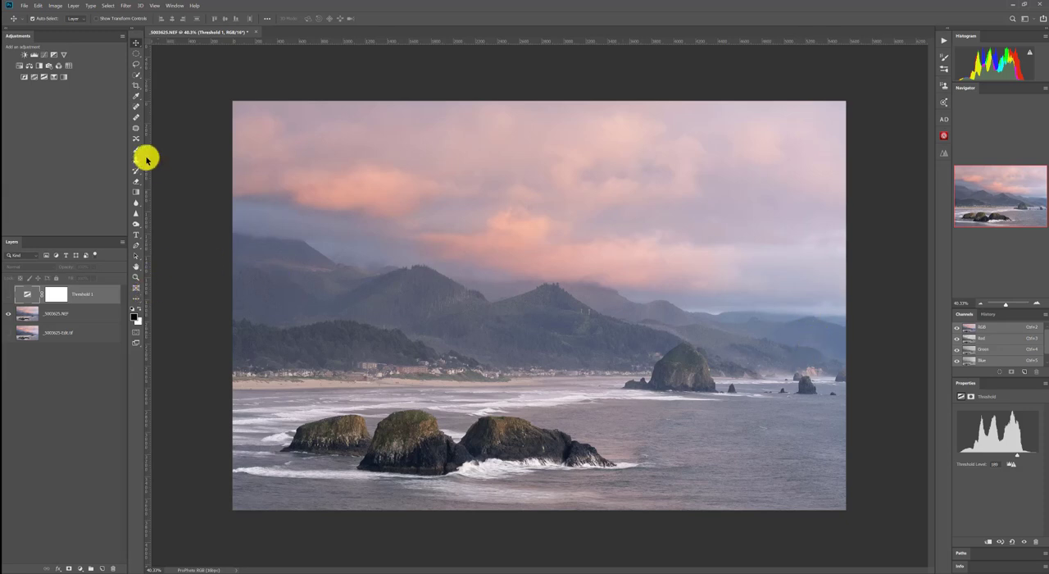
mouse_move(305, 163)
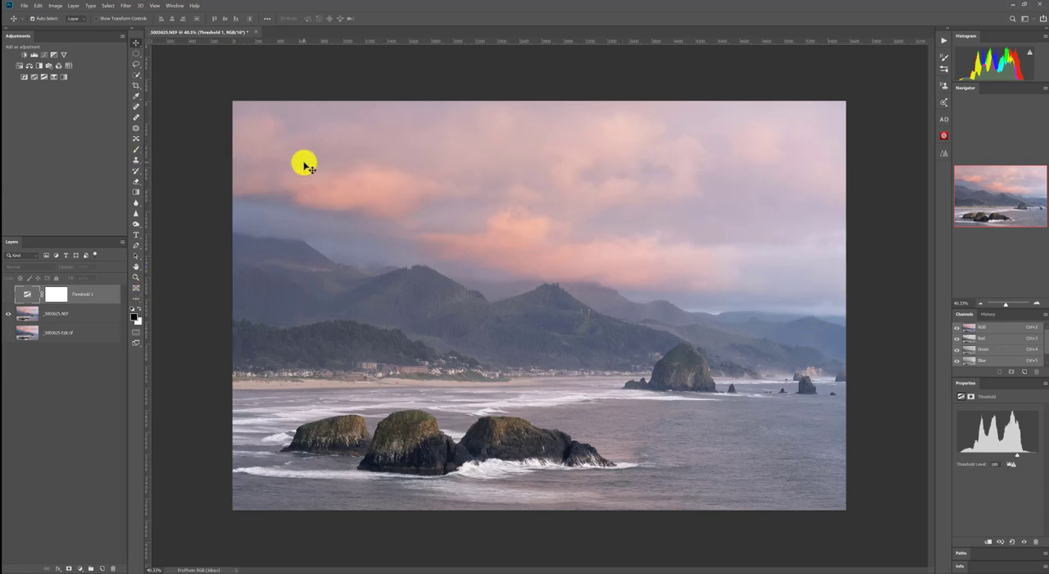
mouse_move(158, 88)
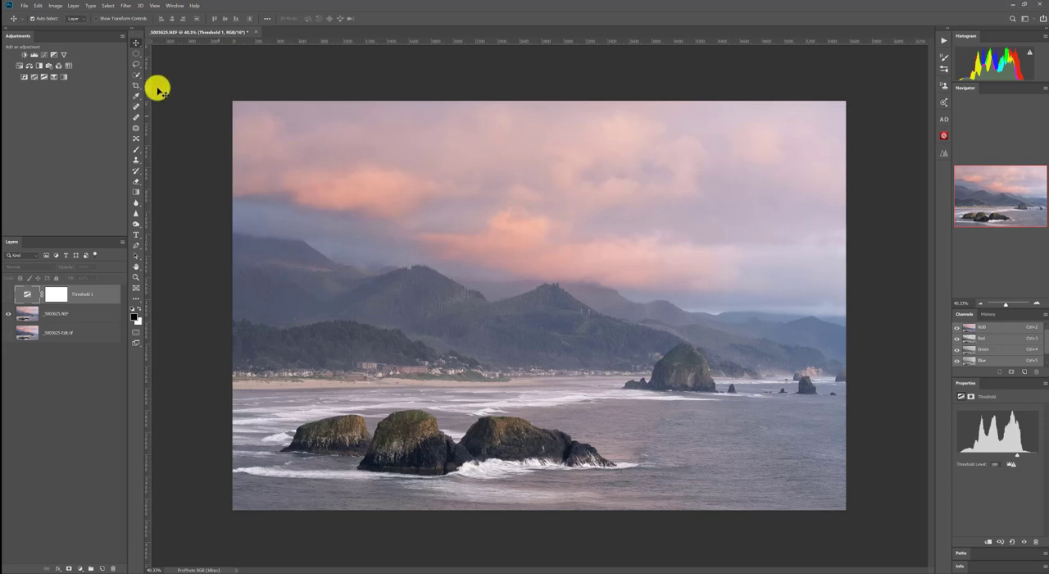
mouse_move(136, 95)
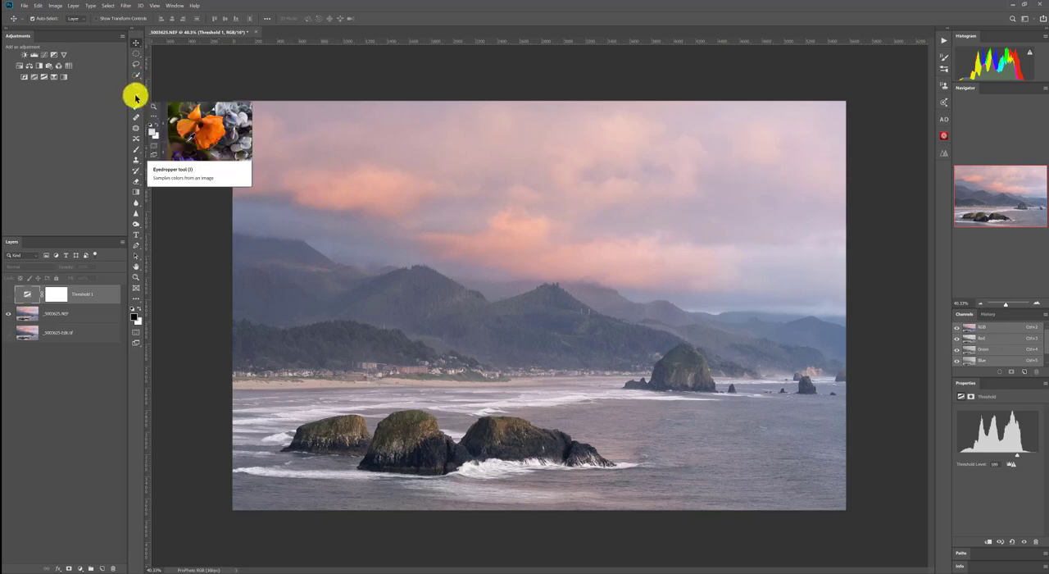
- Activate the Eyedropper tool to sample colours from the photo
left_click(134, 105)
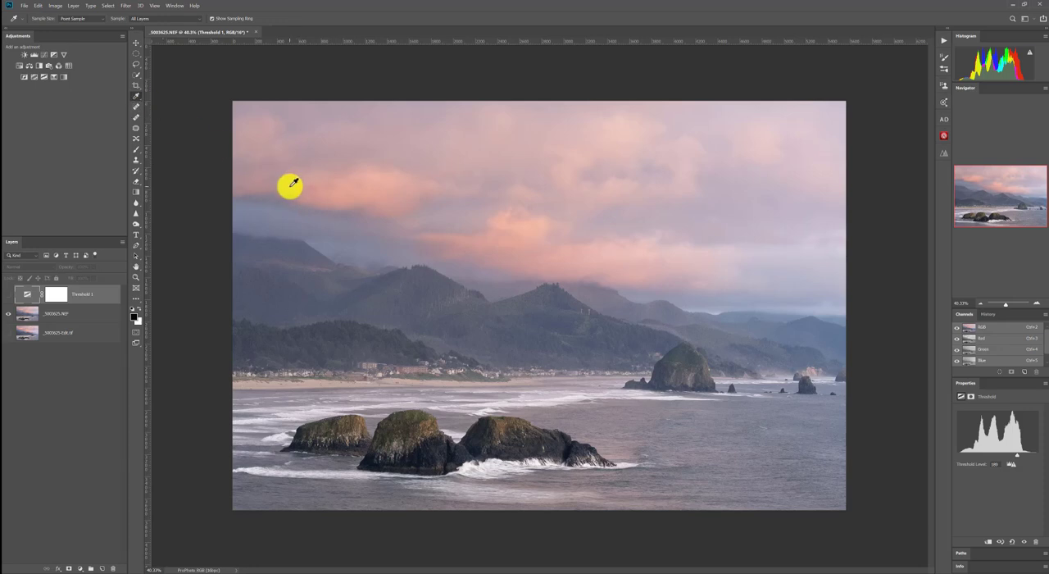
mouse_move(426, 419)
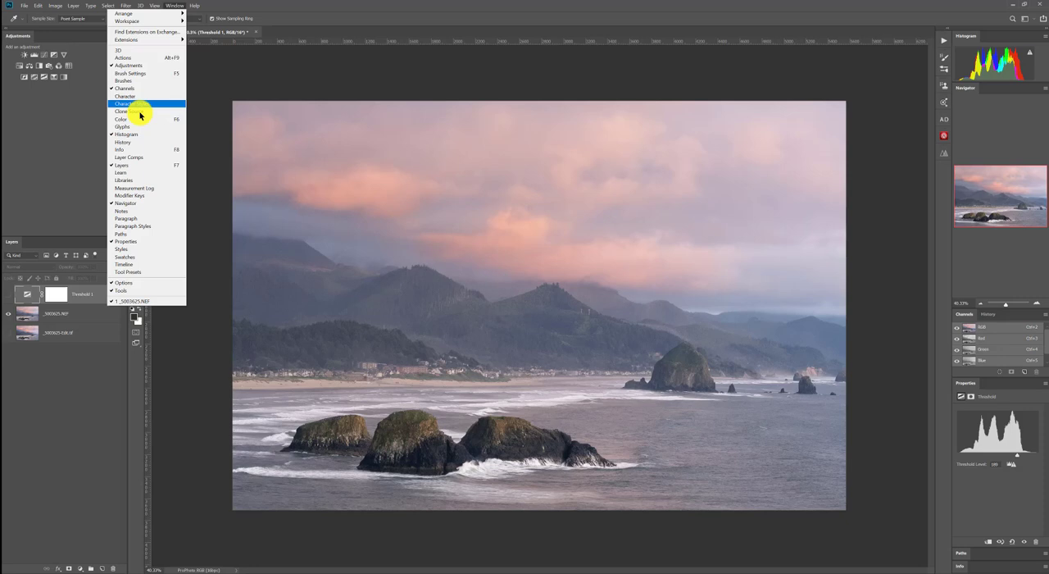
- Show the Color panel as a Color Wheel and sample a colour from the landscape
left_click(121, 112)
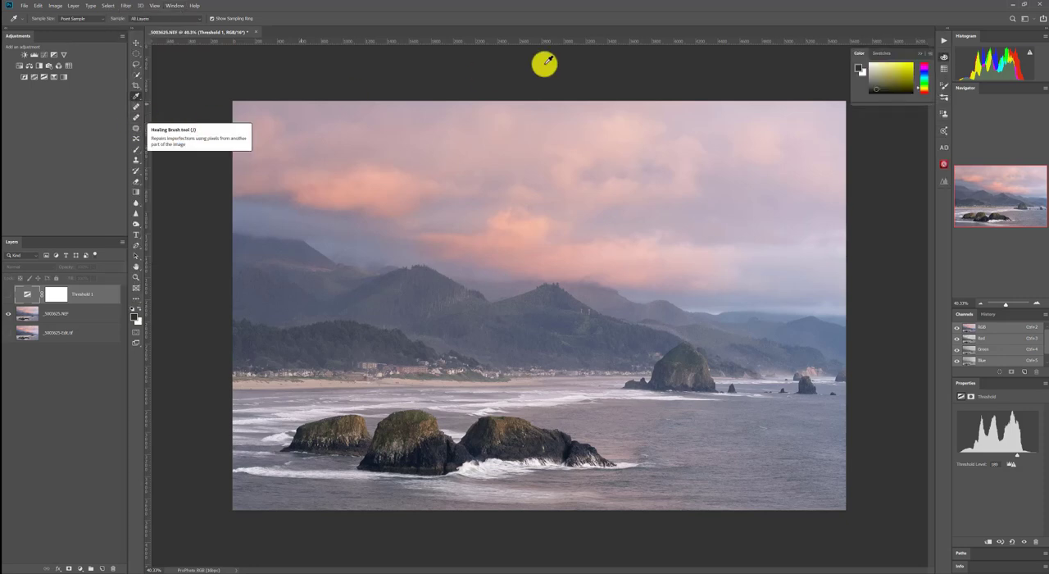
left_click(926, 54)
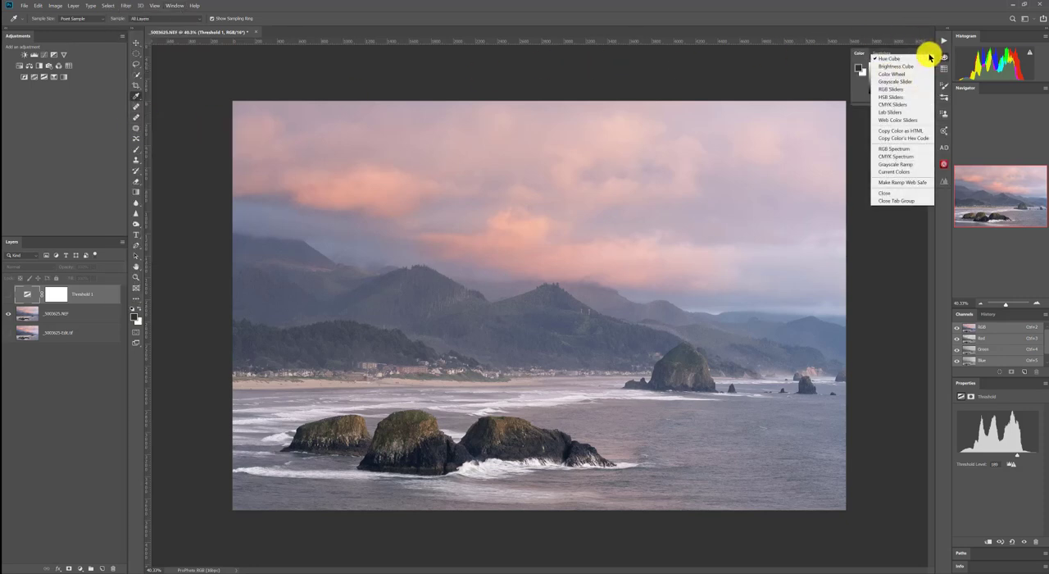
mouse_move(899, 74)
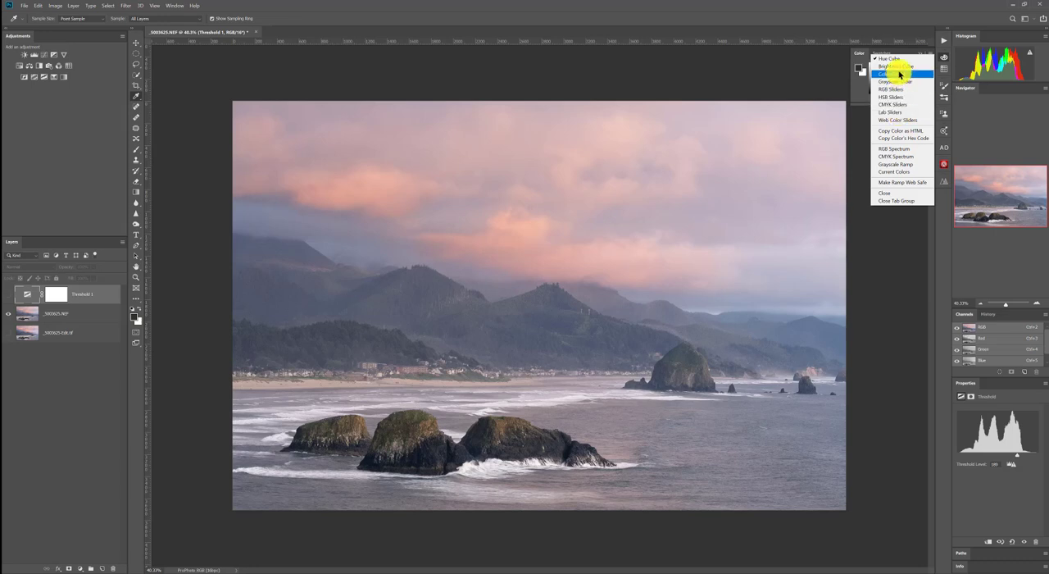
left_click(894, 74)
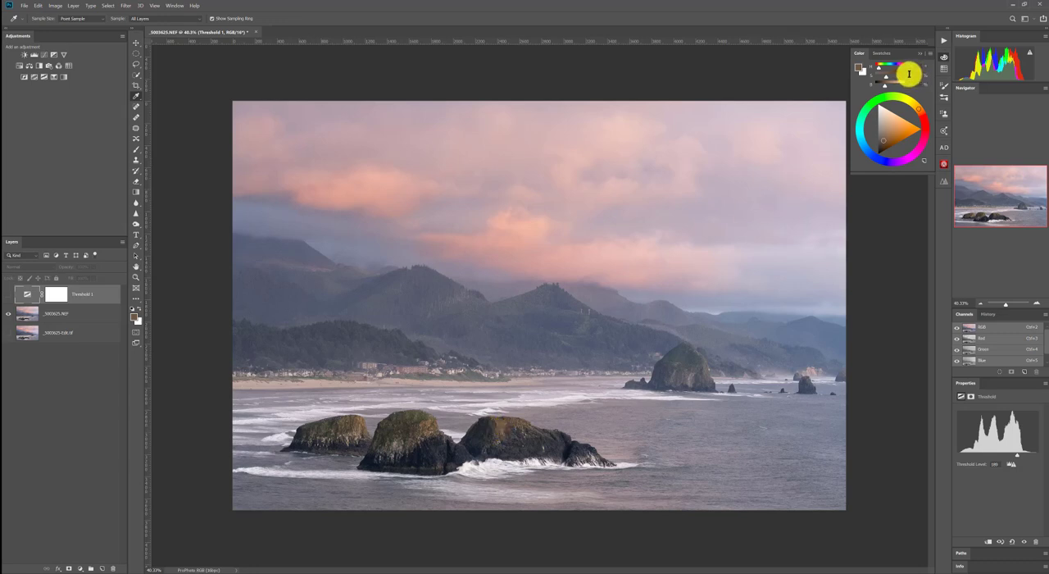
left_click(484, 446)
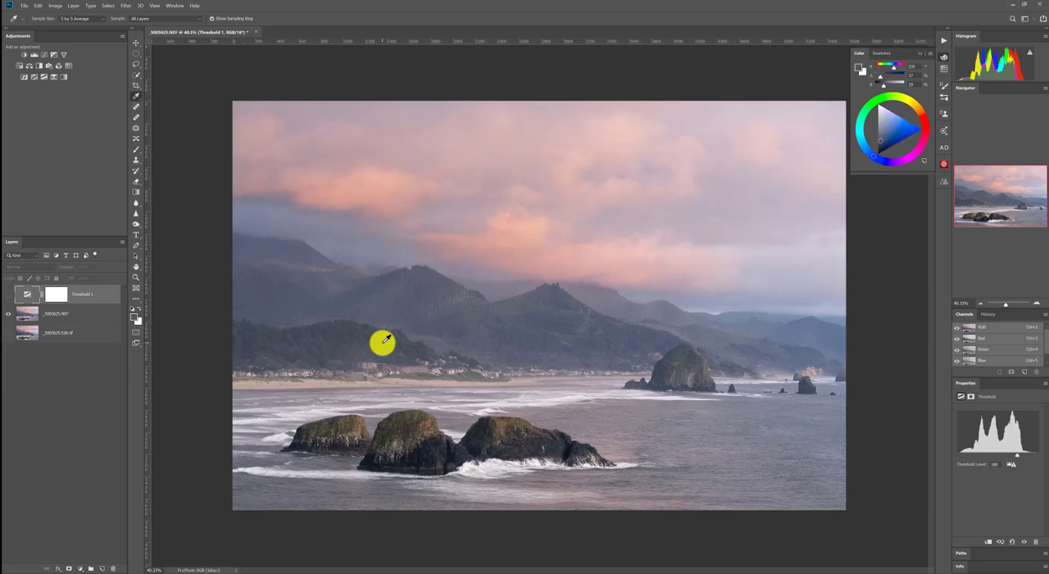
mouse_move(485, 332)
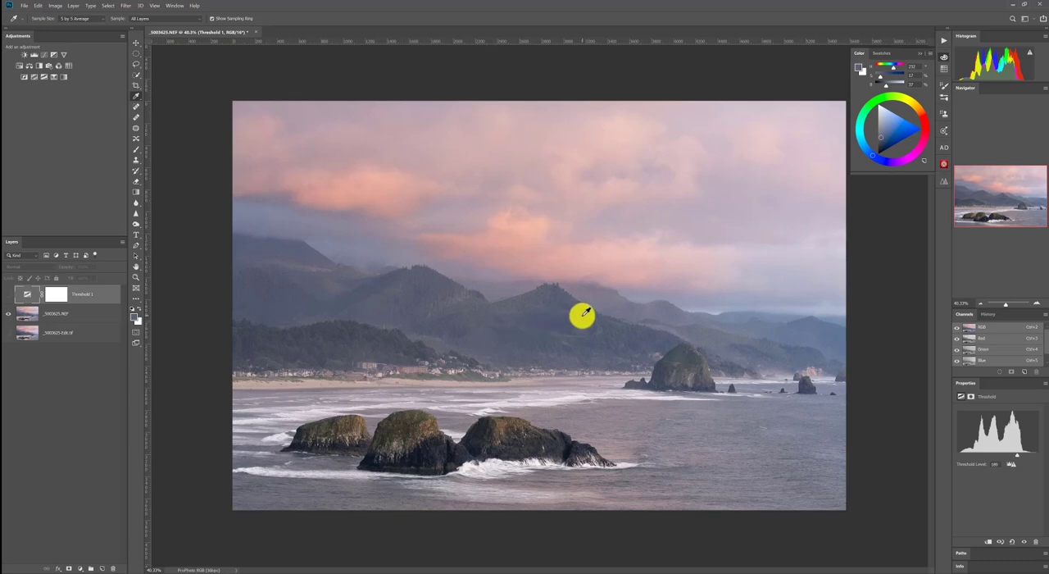
mouse_move(618, 326)
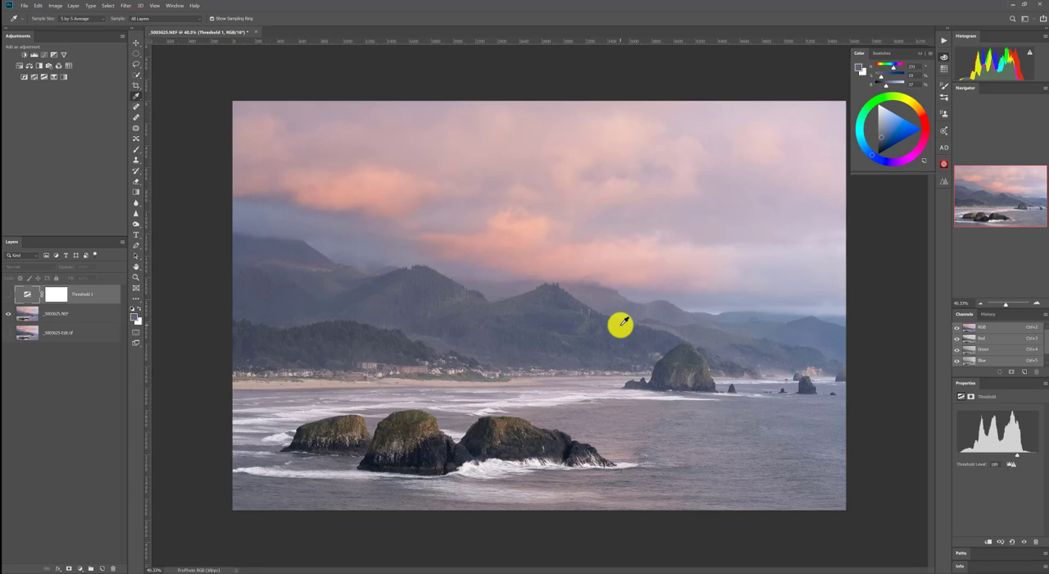
mouse_move(680, 354)
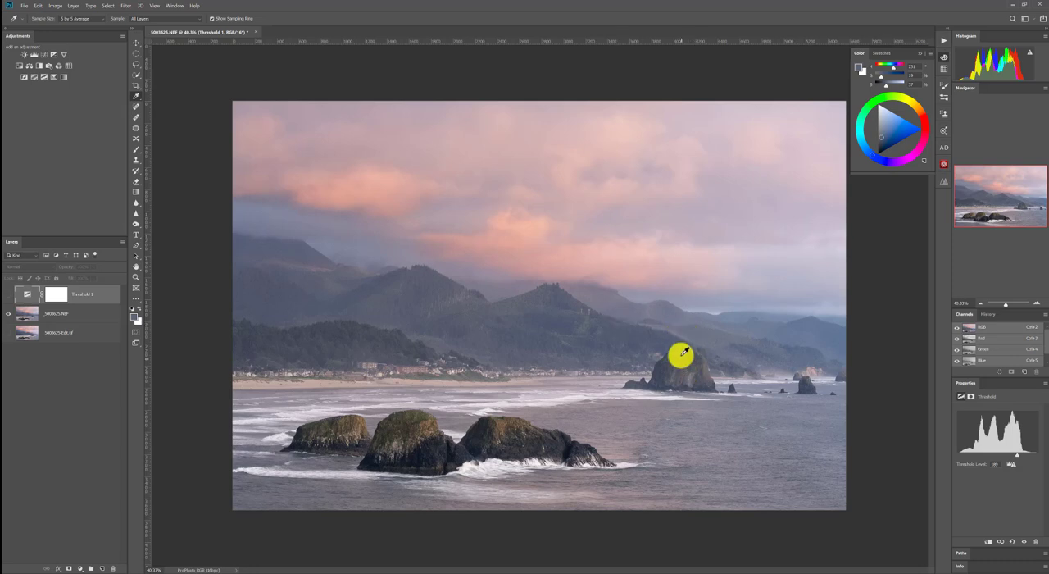
mouse_move(695, 337)
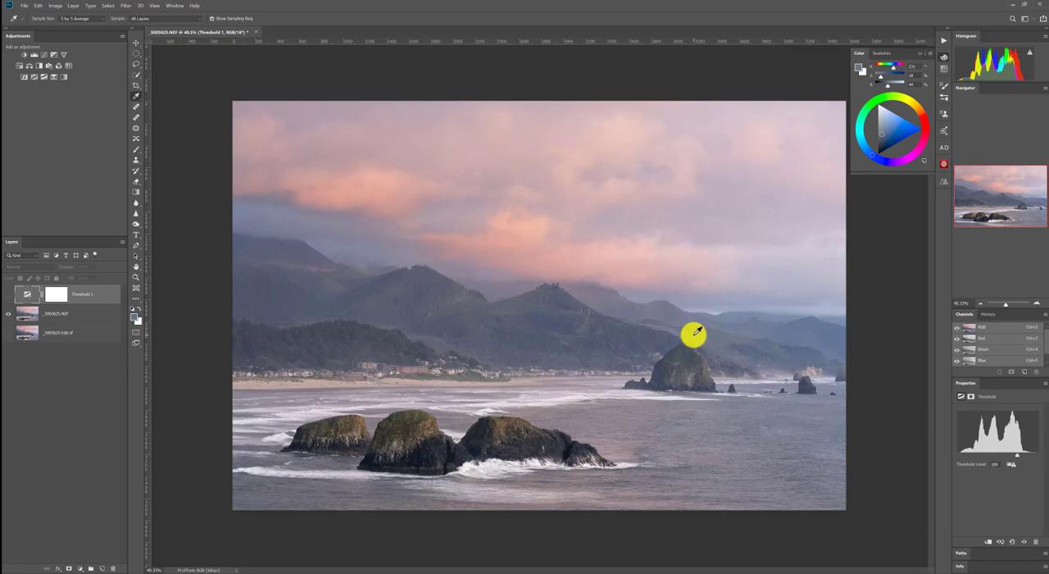
mouse_move(753, 349)
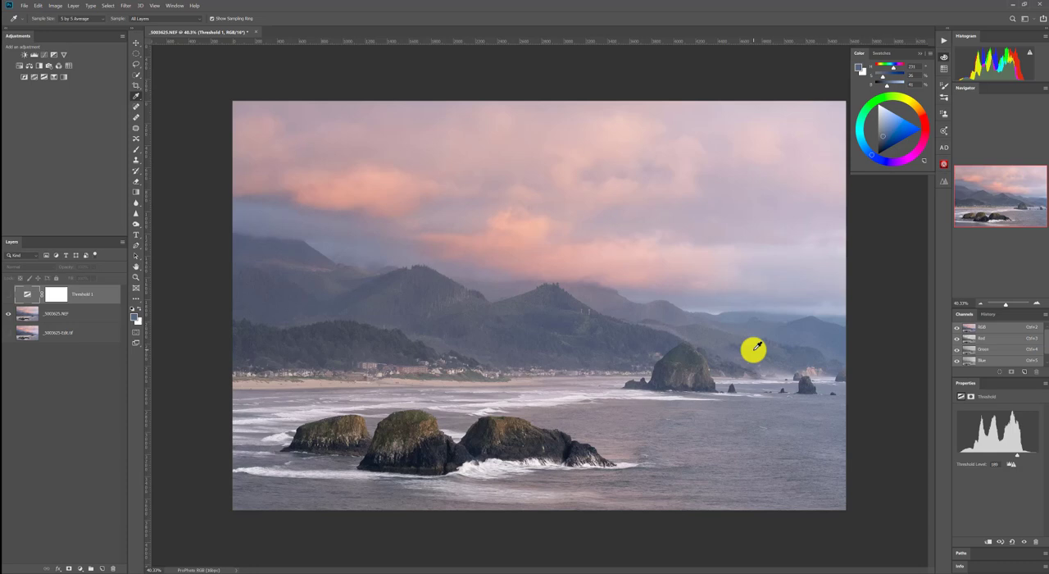
mouse_move(835, 330)
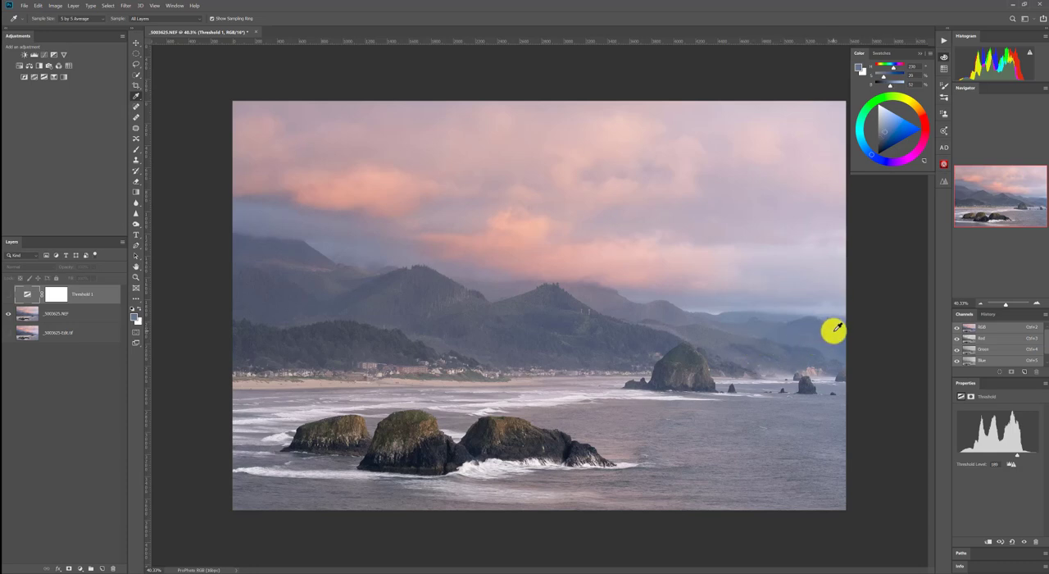
mouse_move(843, 334)
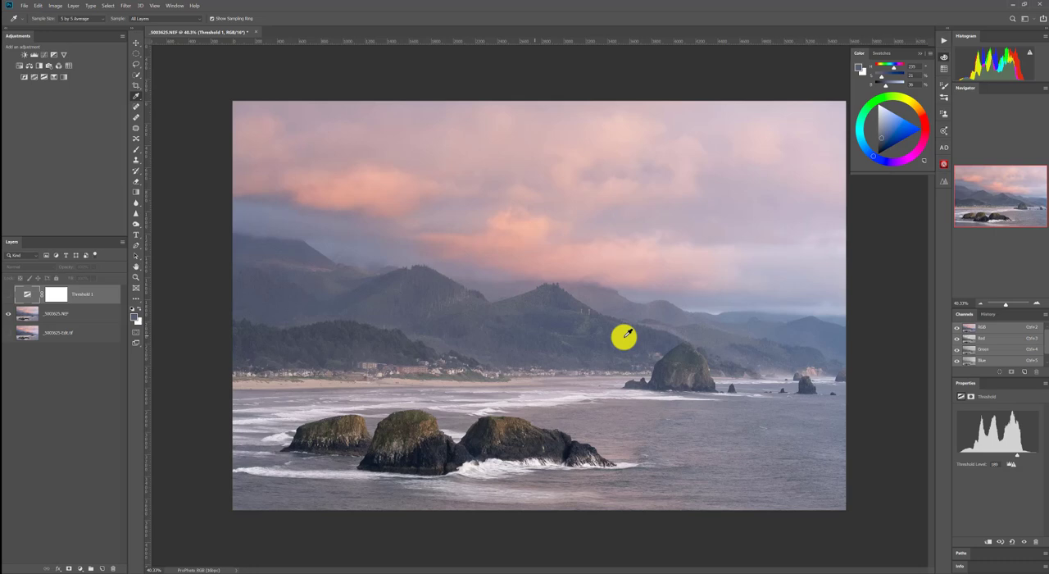
mouse_move(820, 333)
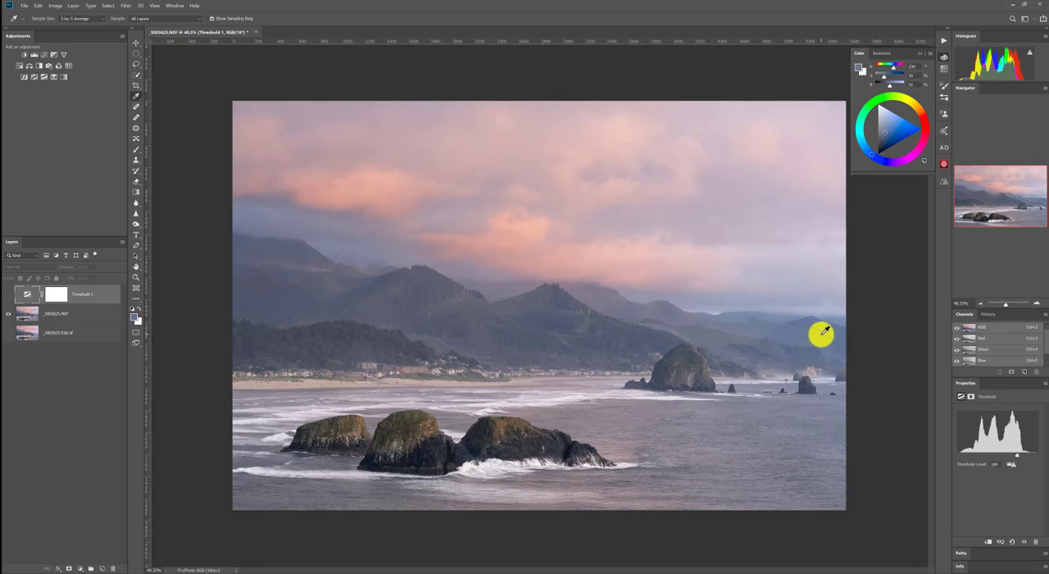
mouse_move(741, 352)
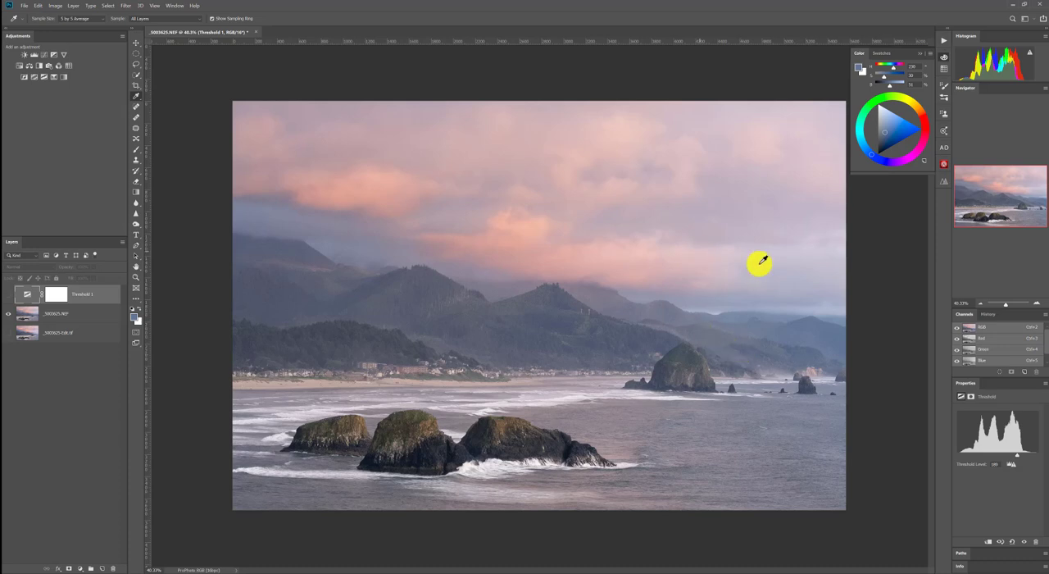
mouse_move(820, 331)
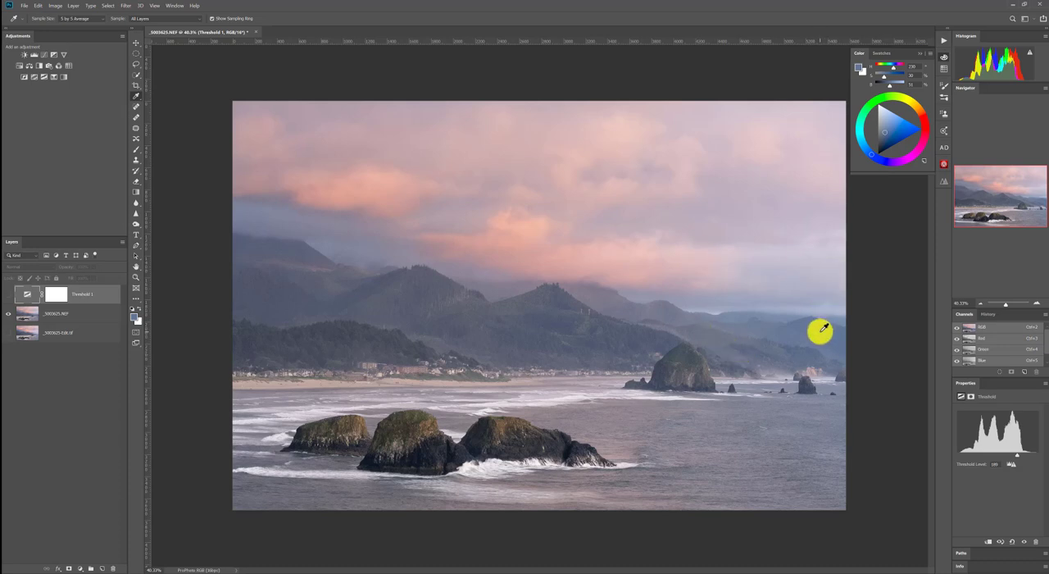
mouse_move(640, 412)
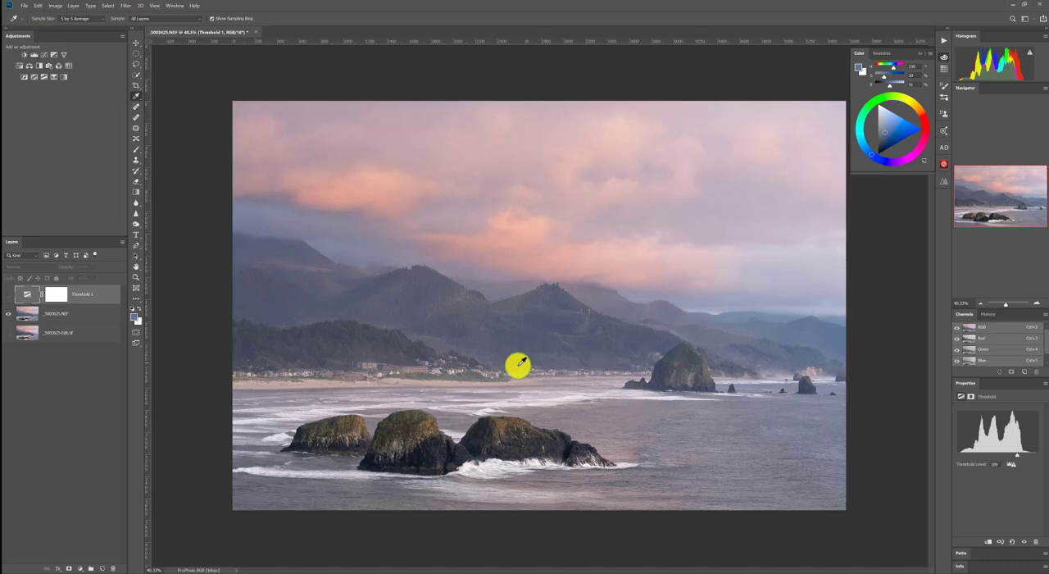
mouse_move(512, 361)
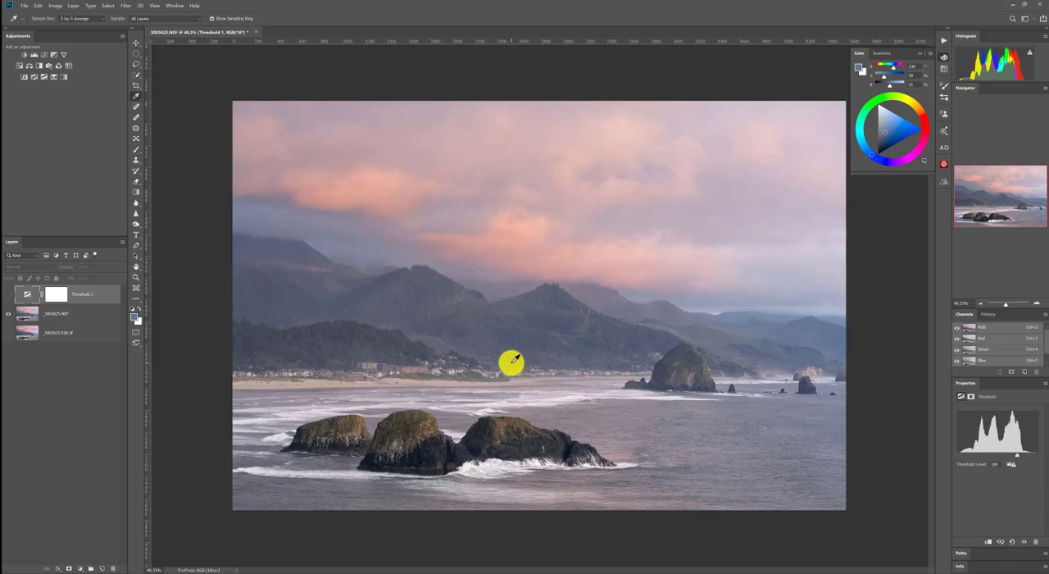
mouse_move(511, 359)
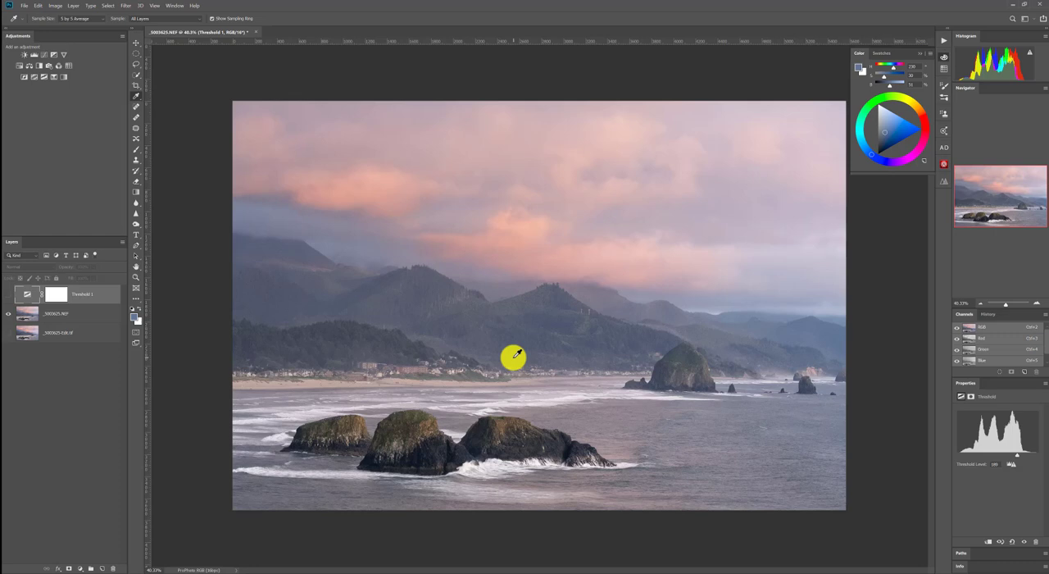
mouse_move(557, 326)
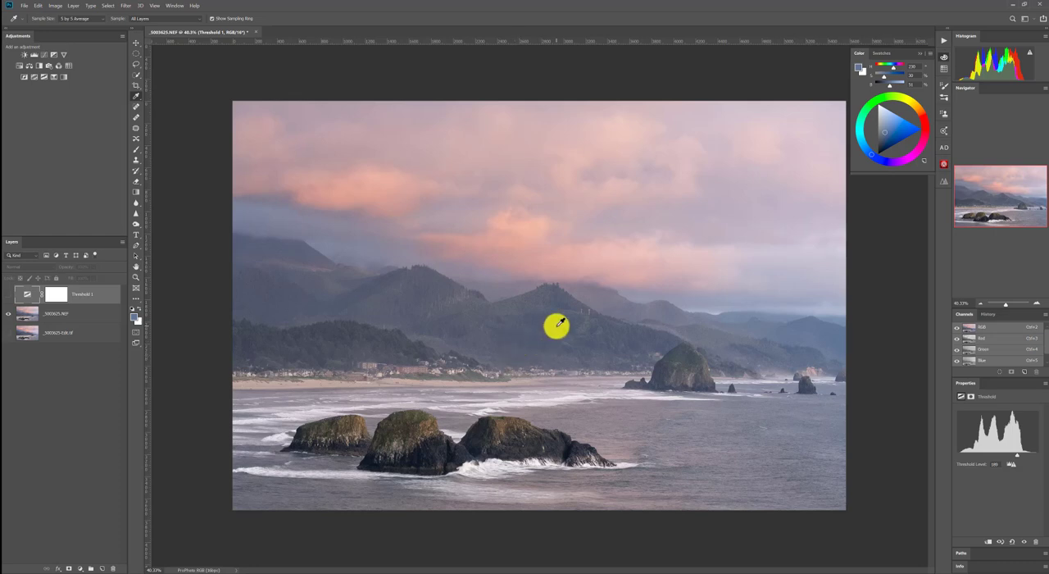
mouse_move(380, 436)
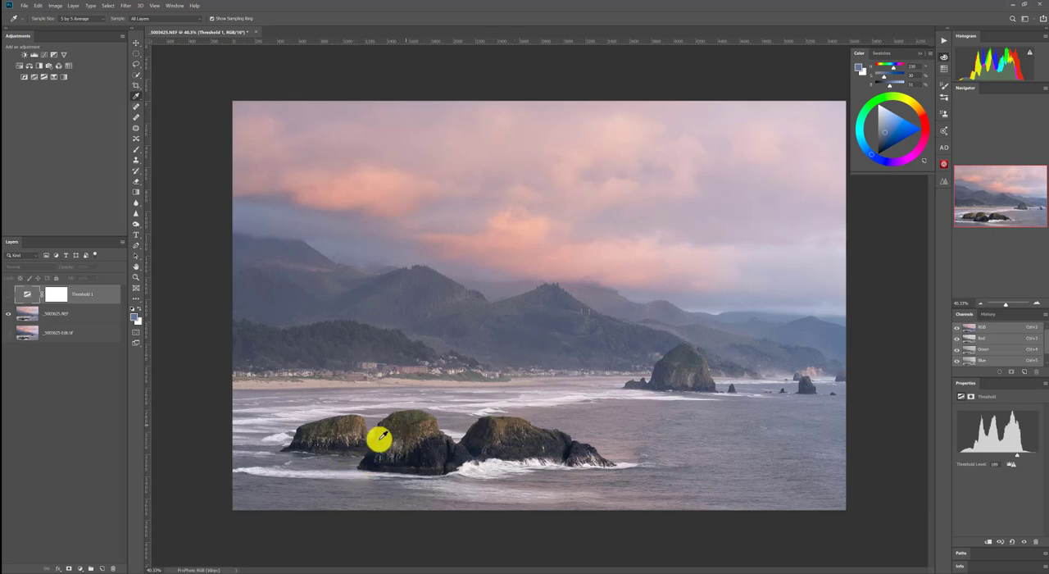
mouse_move(851, 318)
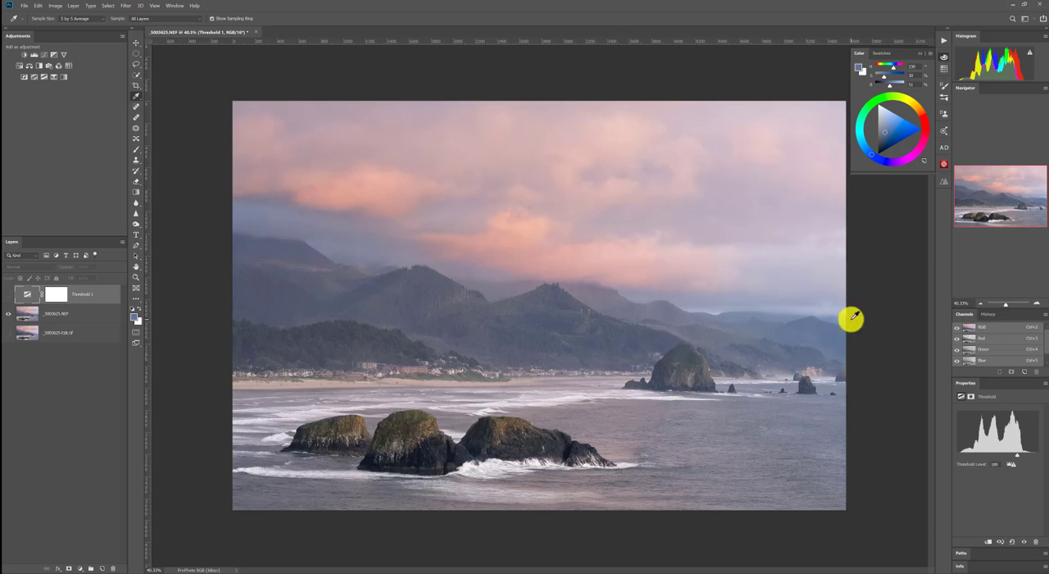
mouse_move(883, 374)
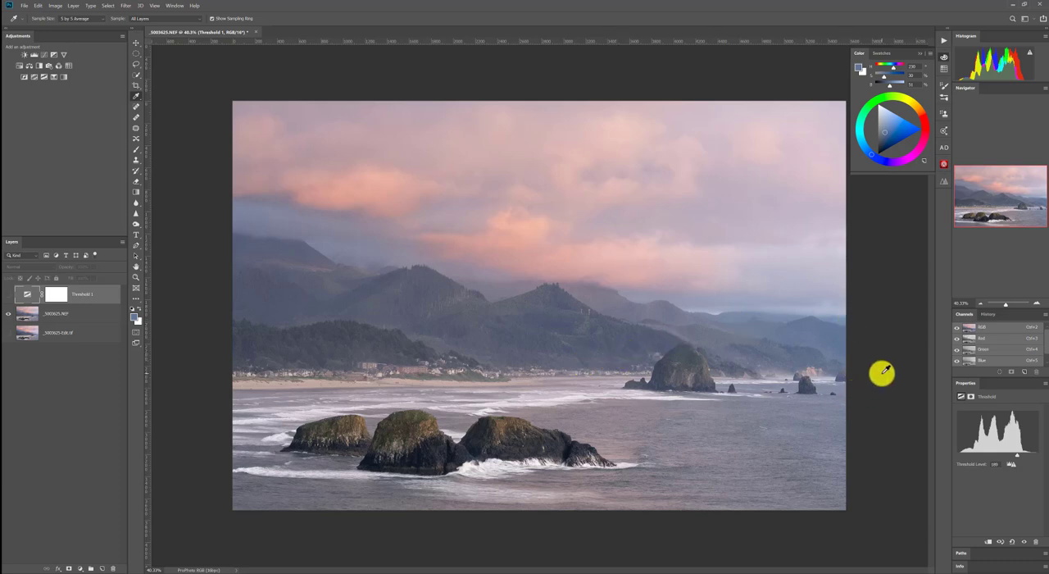
mouse_move(938, 338)
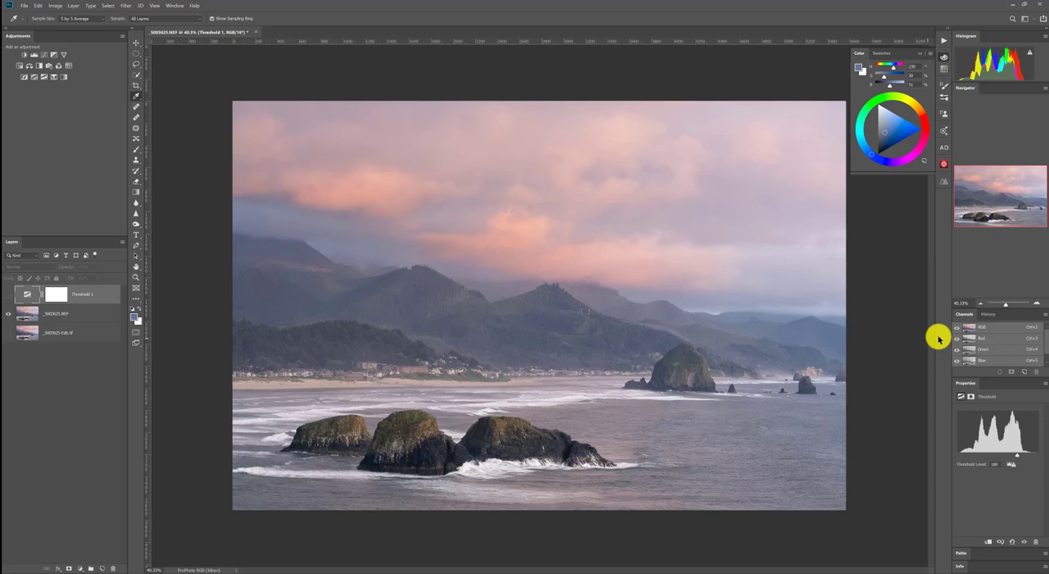
mouse_move(811, 321)
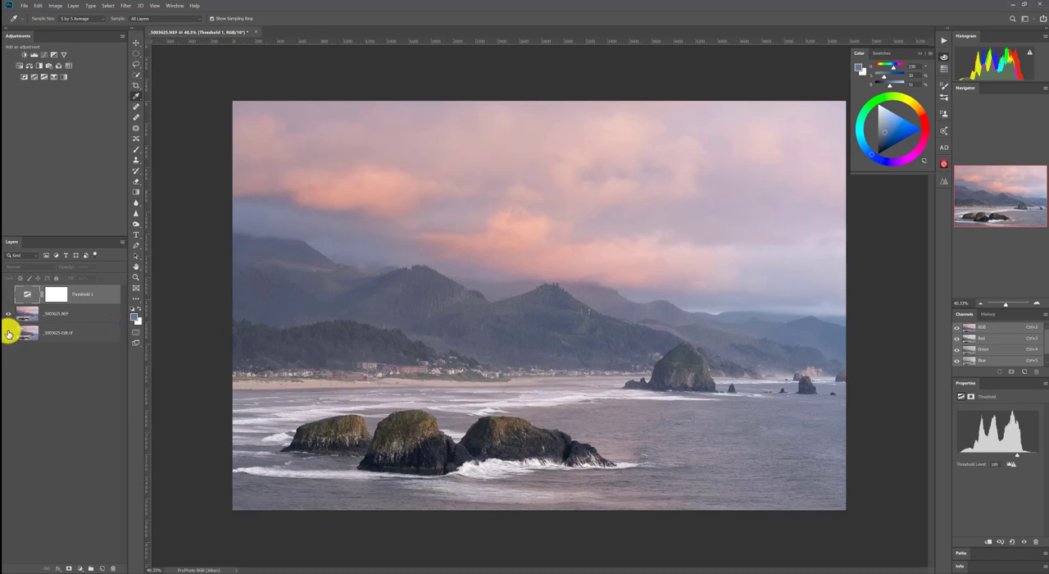
left_click(7, 313)
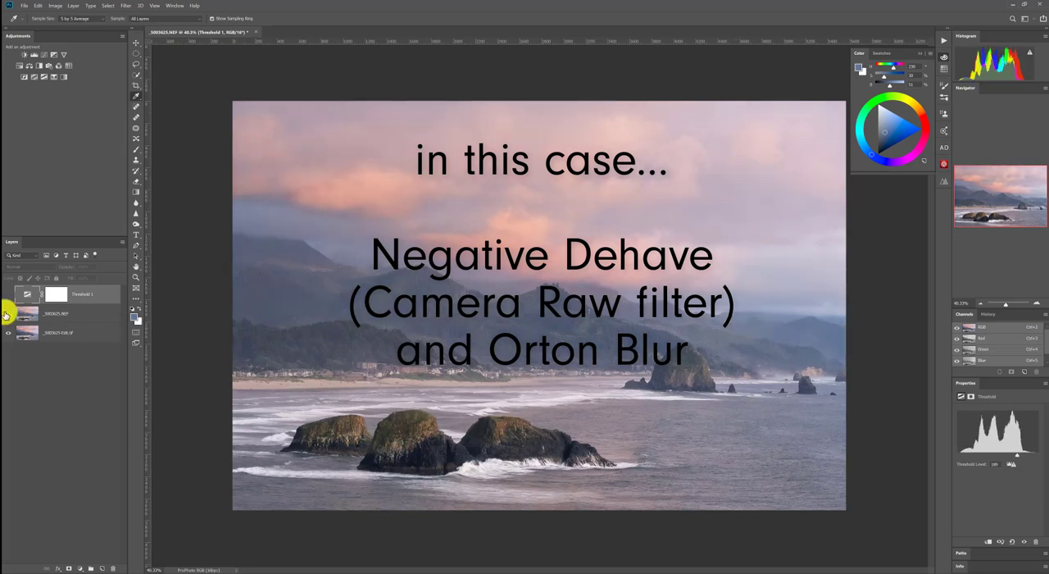
mouse_move(341, 298)
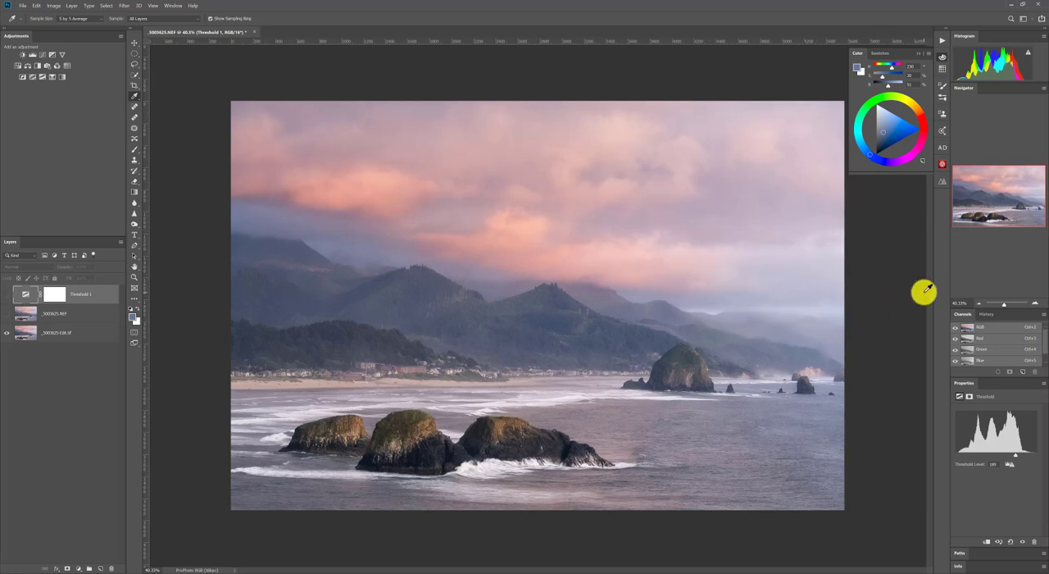
mouse_move(656, 311)
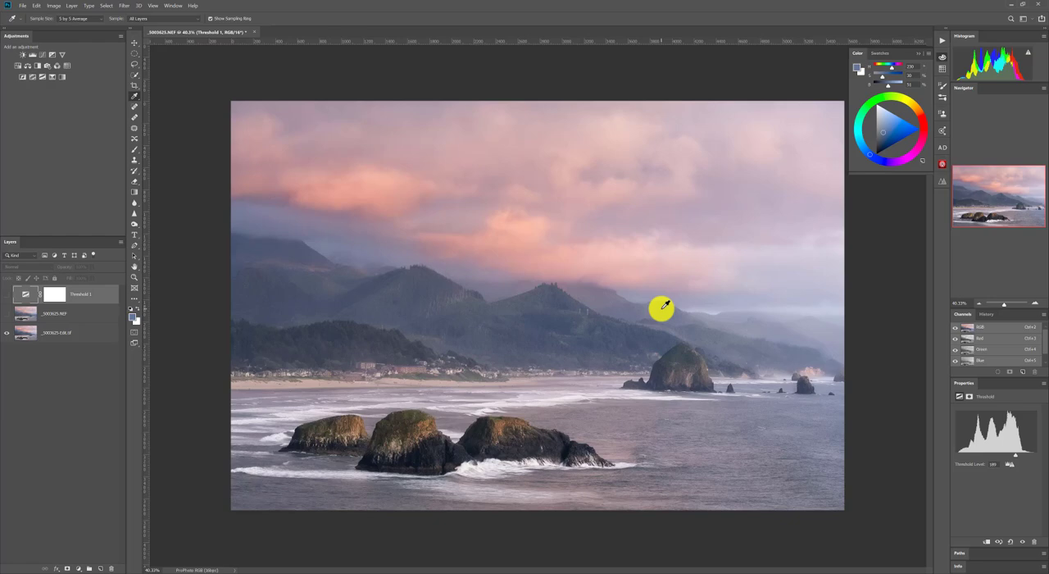
mouse_move(669, 300)
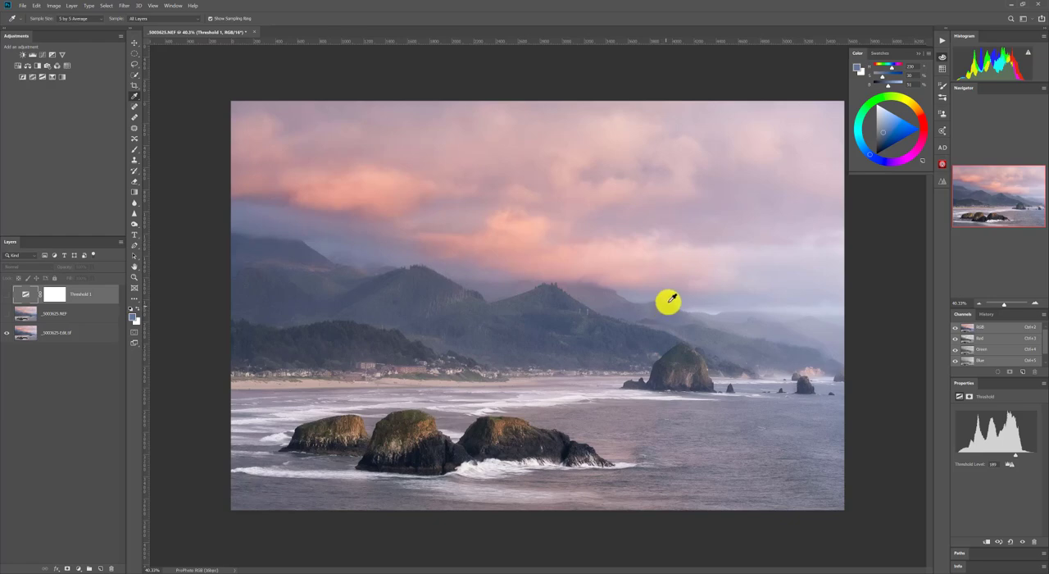